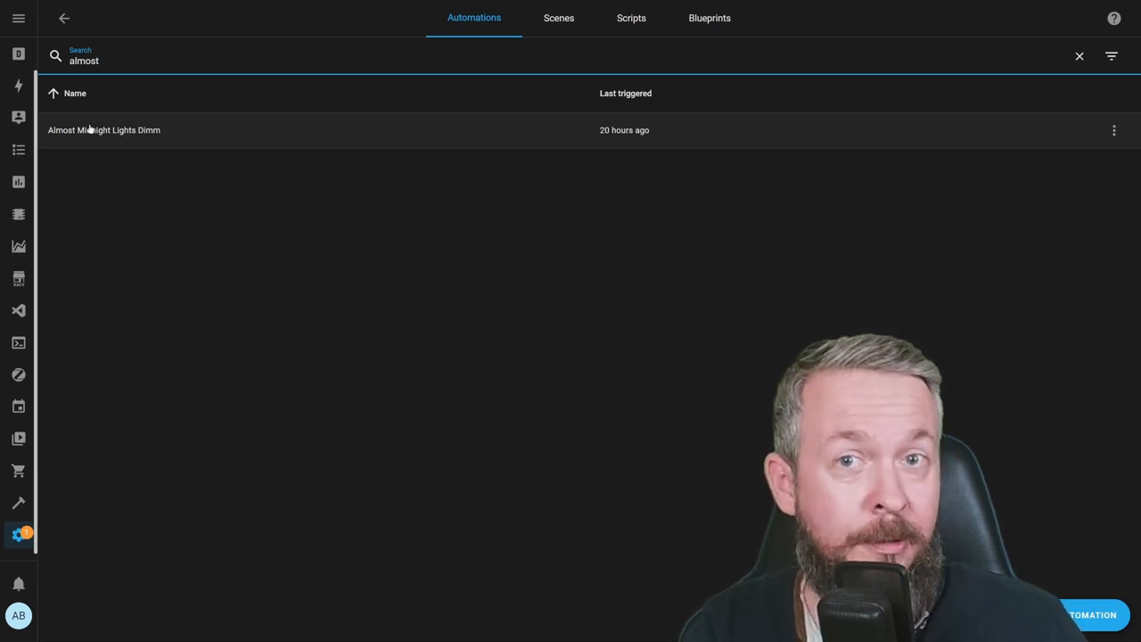
Review Almost Midnight Lights Dimm: its 23:30 trigger, people-home condition and TV notification action.
left_click(103, 129)
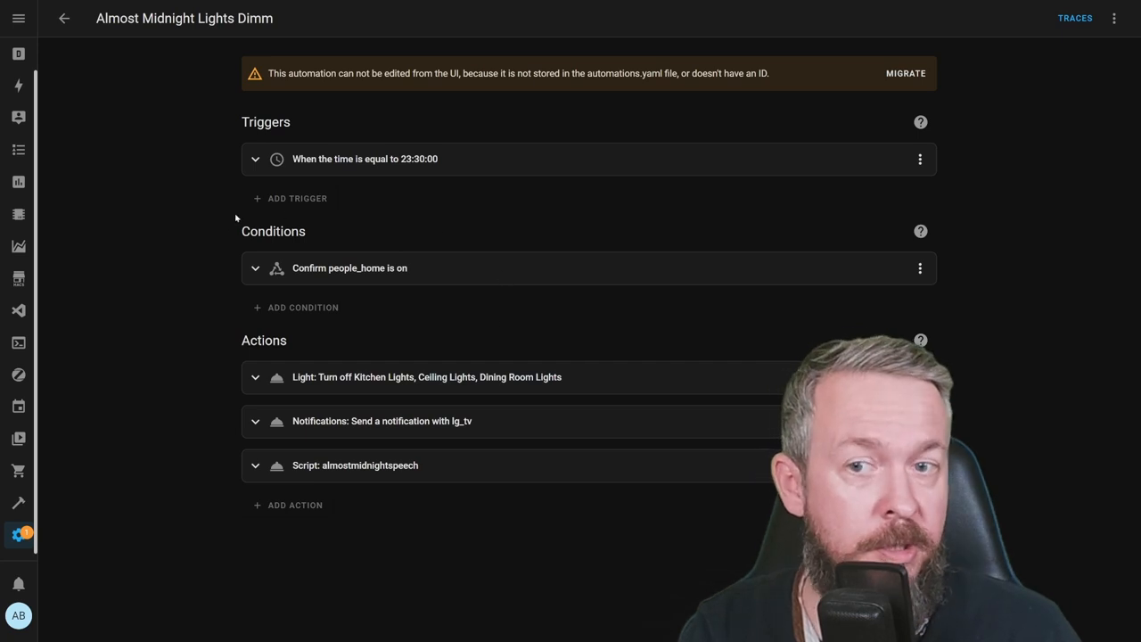
mouse_move(396, 295)
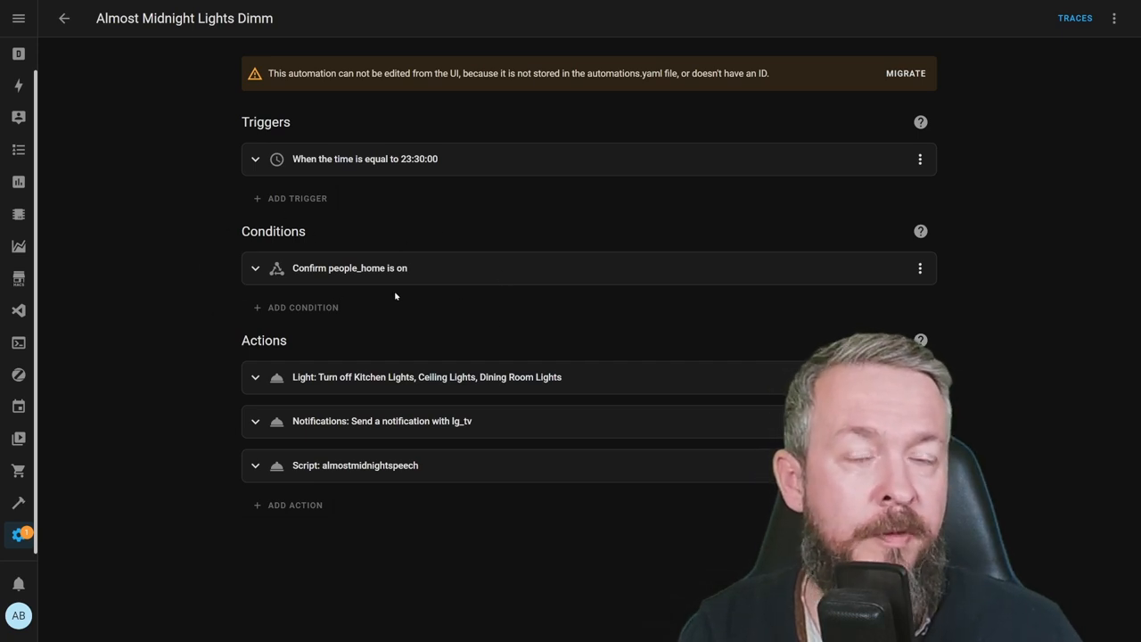
mouse_move(415, 277)
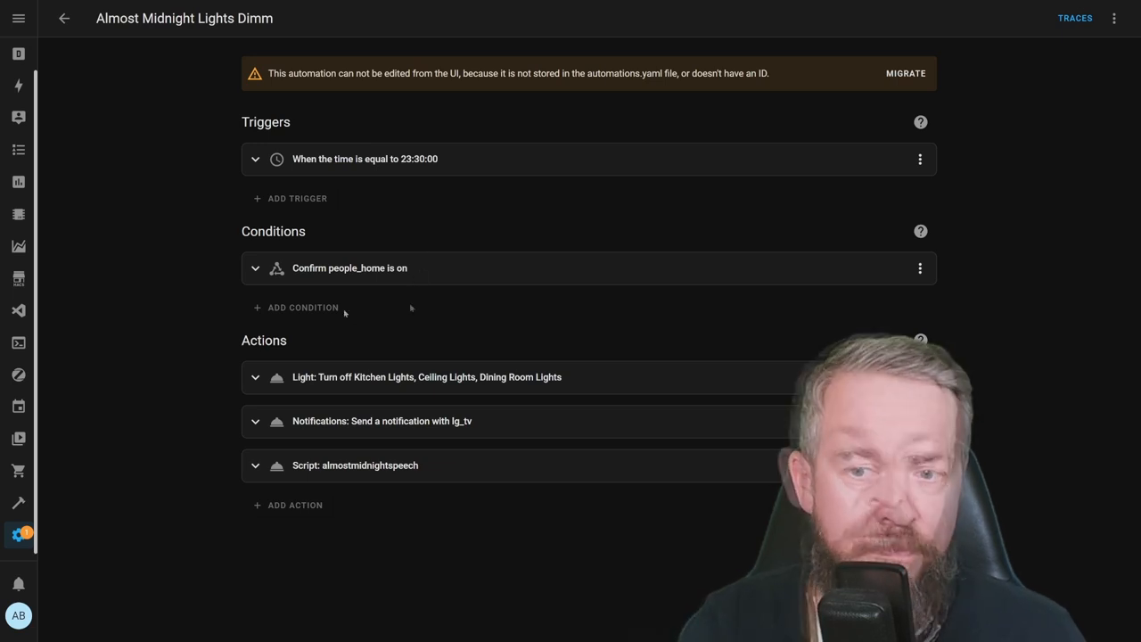
mouse_move(327, 121)
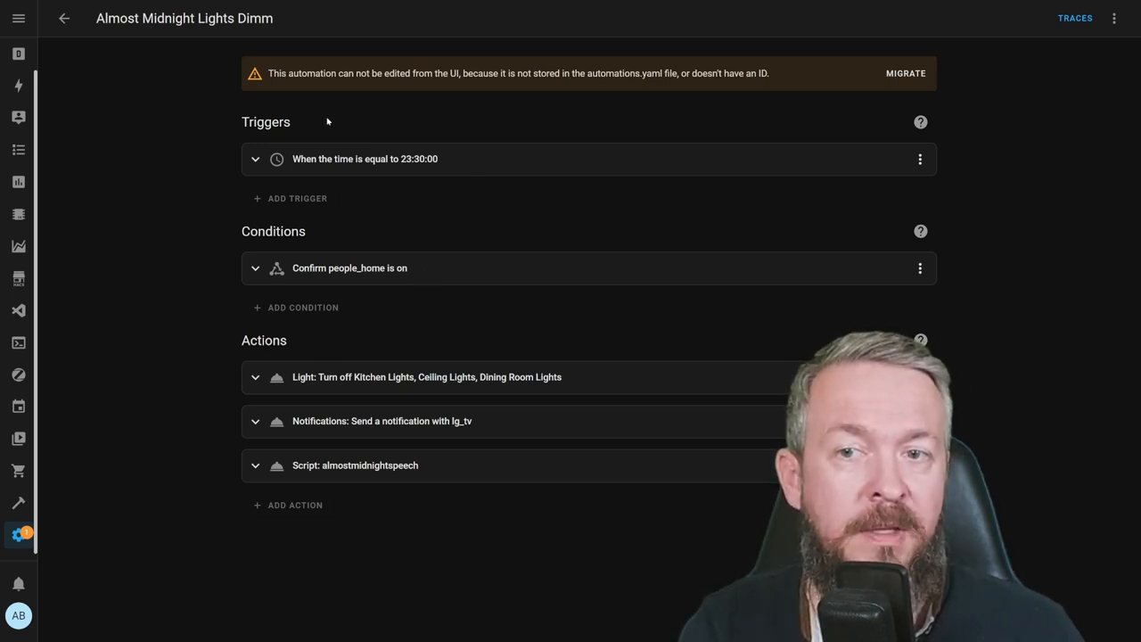
mouse_move(433, 194)
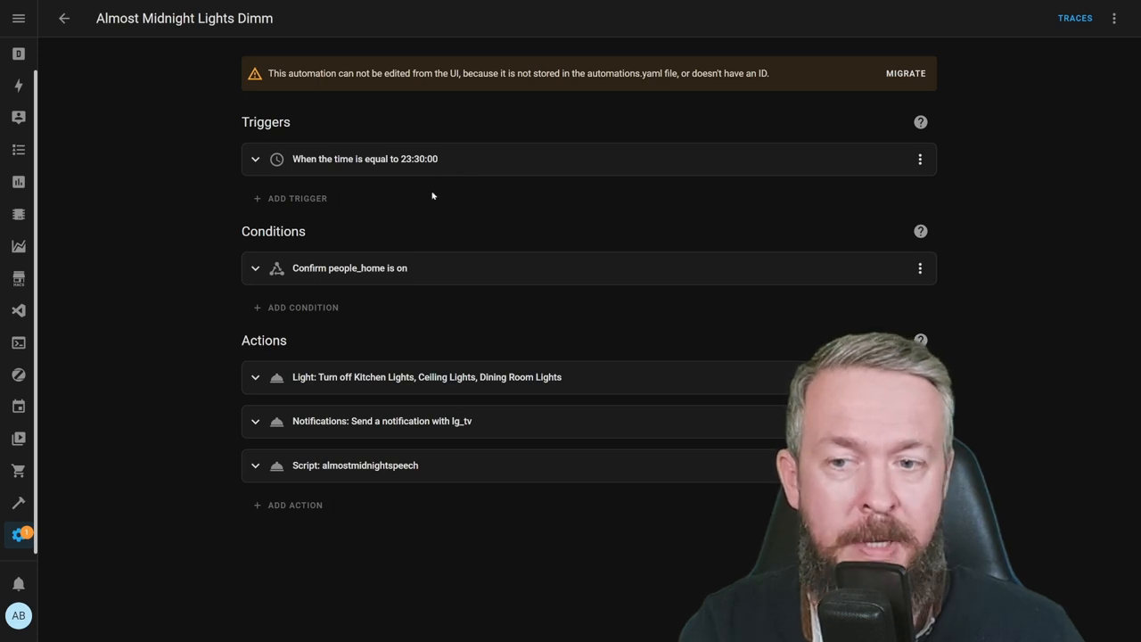
mouse_move(371, 376)
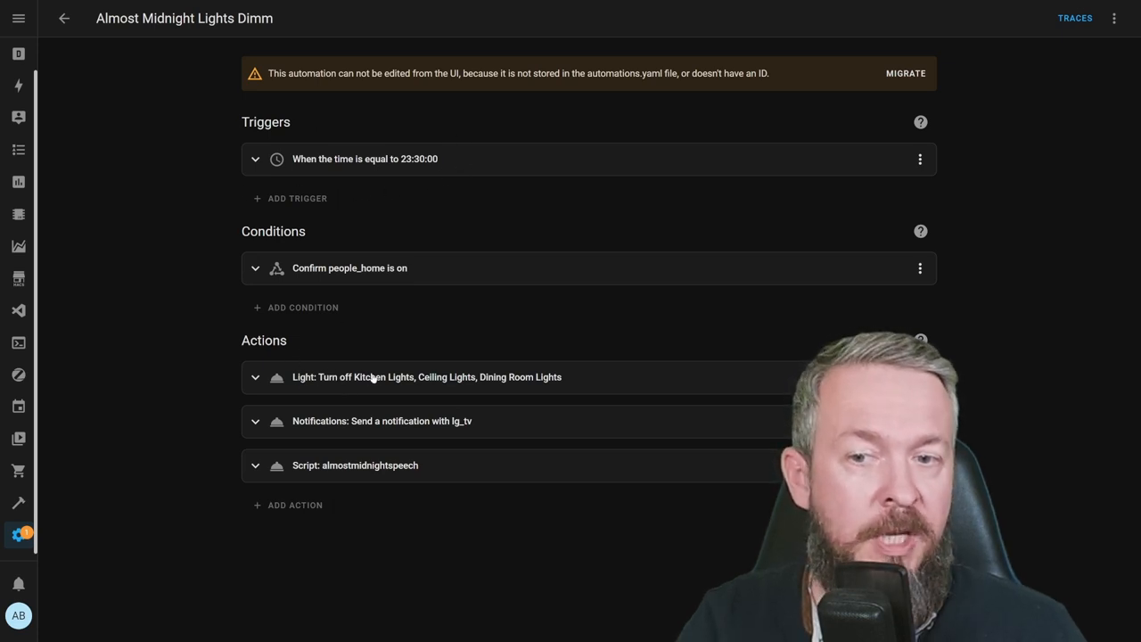
mouse_move(582, 388)
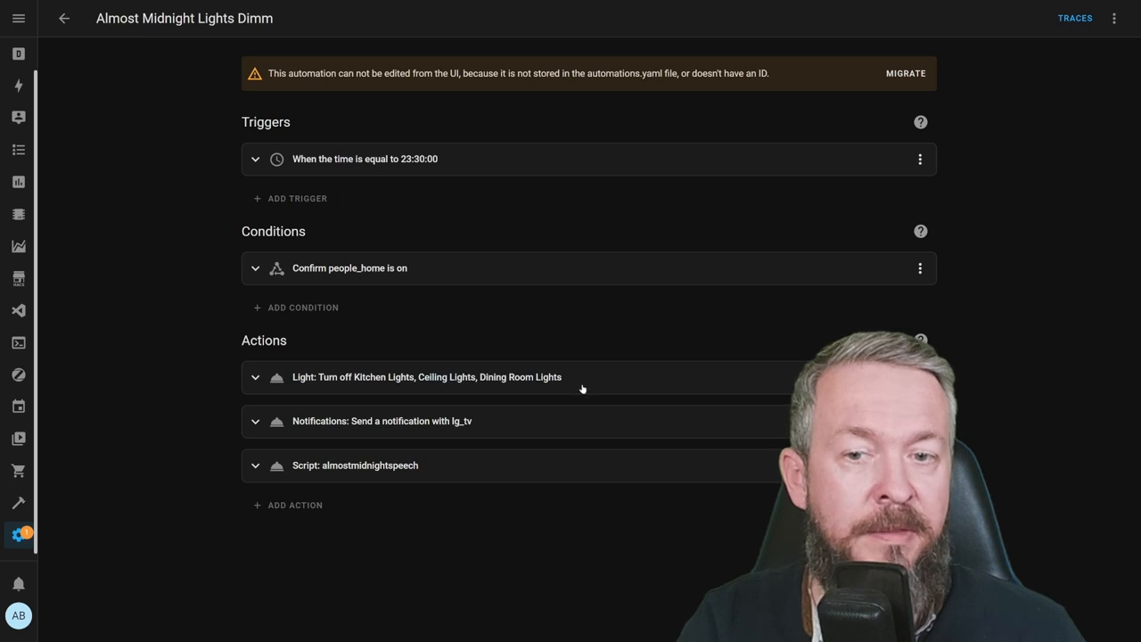
mouse_move(470, 380)
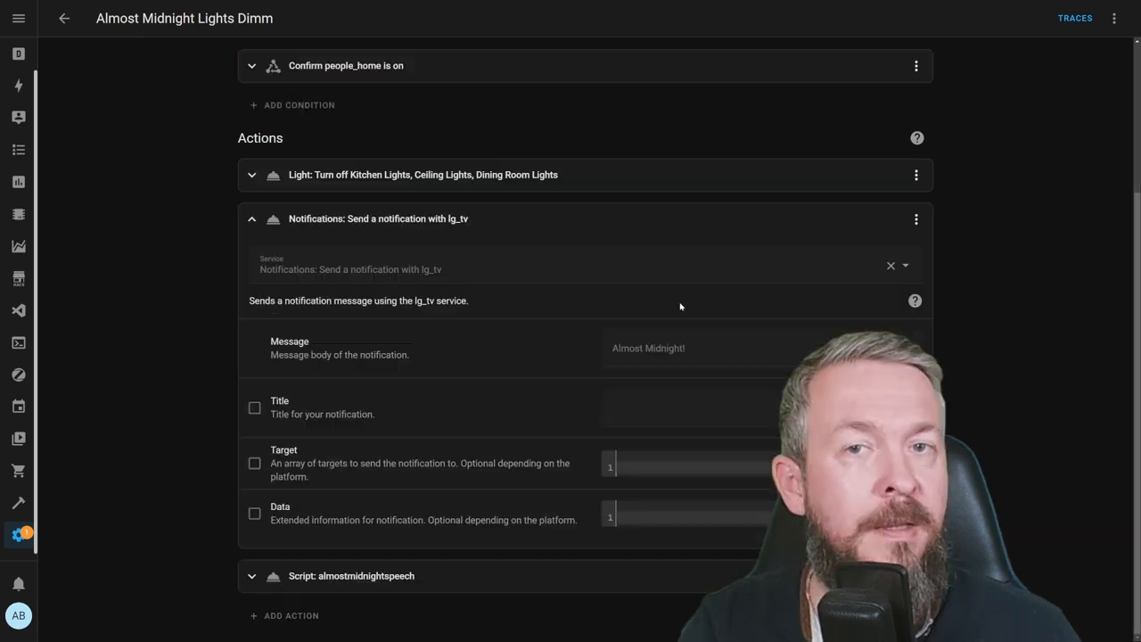
mouse_move(498, 282)
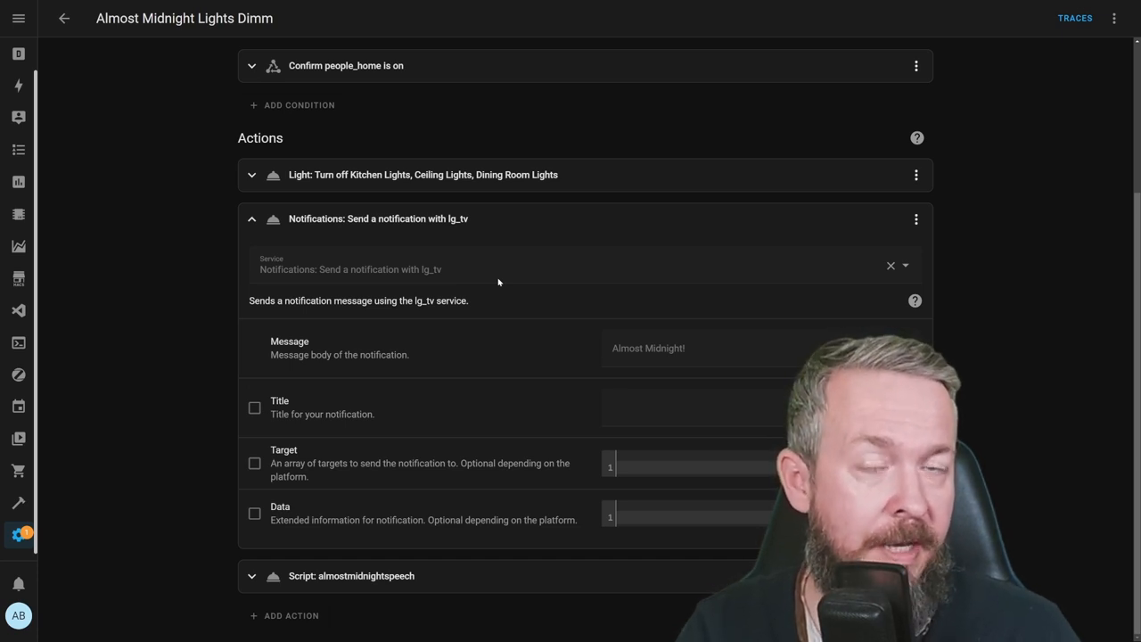
double_click(647, 347)
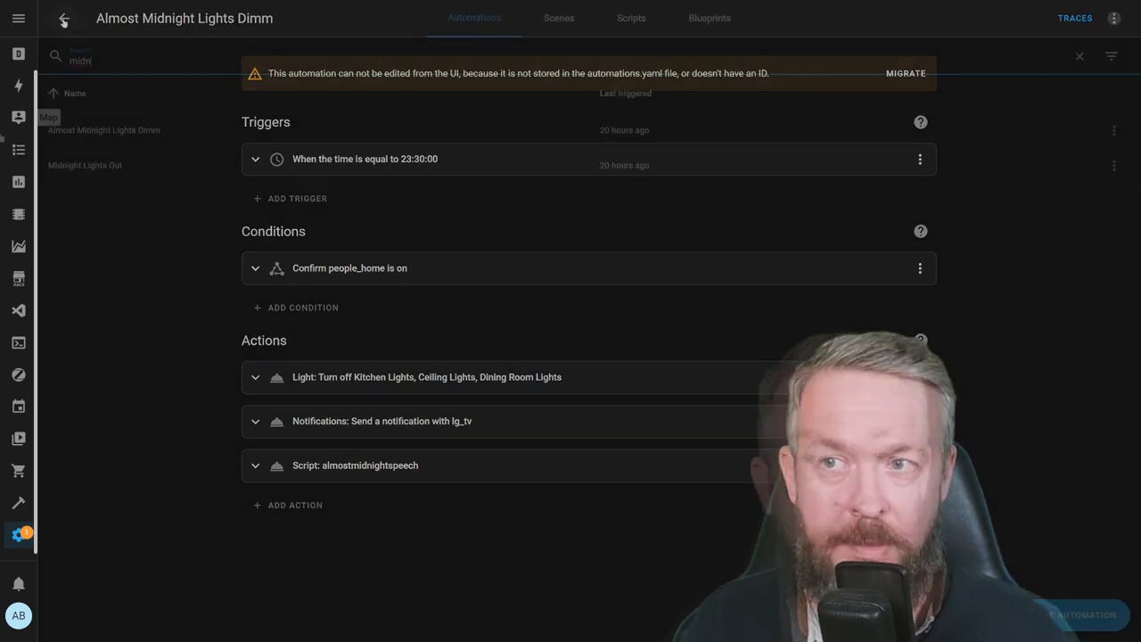
Open Midnight Lights Out and view the templated YAML of its notify_engine script action.
left_click(64, 17)
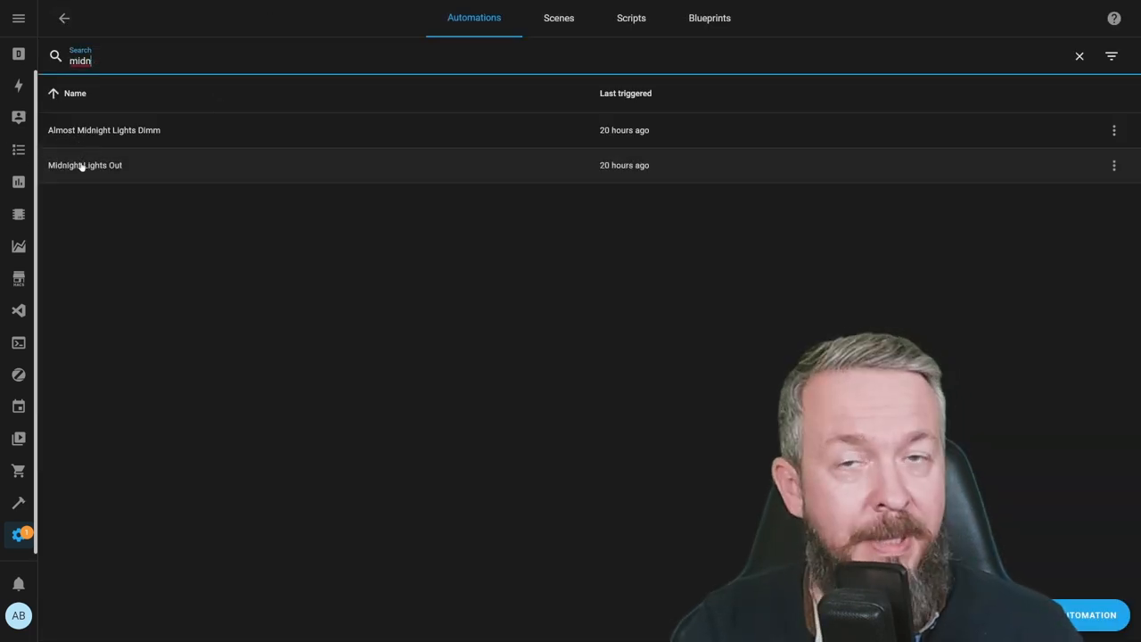
left_click(85, 165)
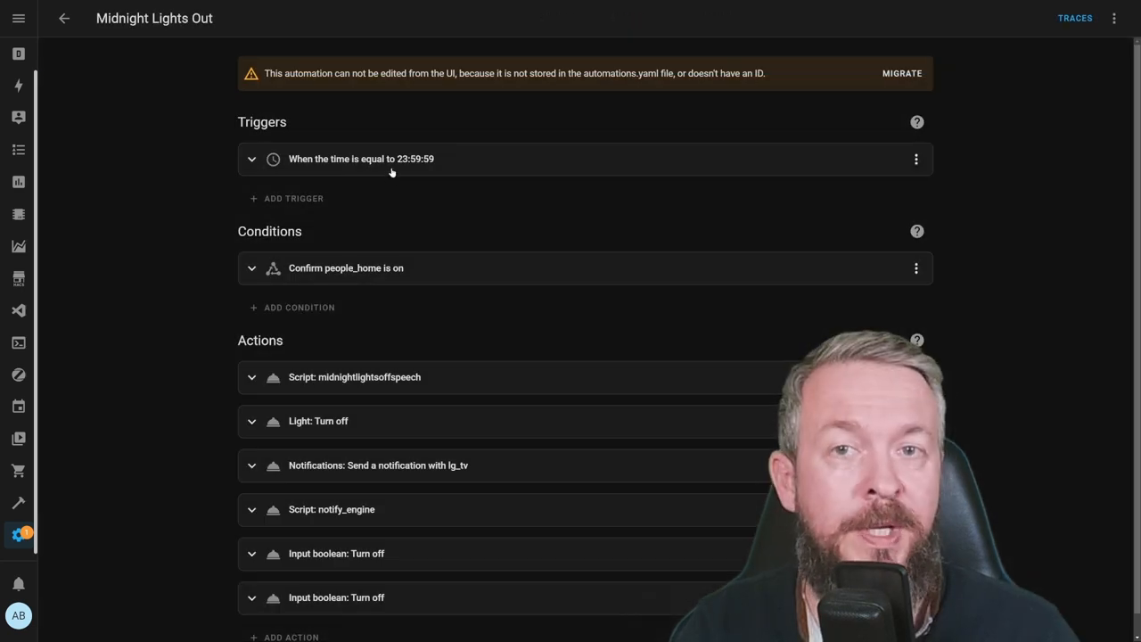
mouse_move(424, 167)
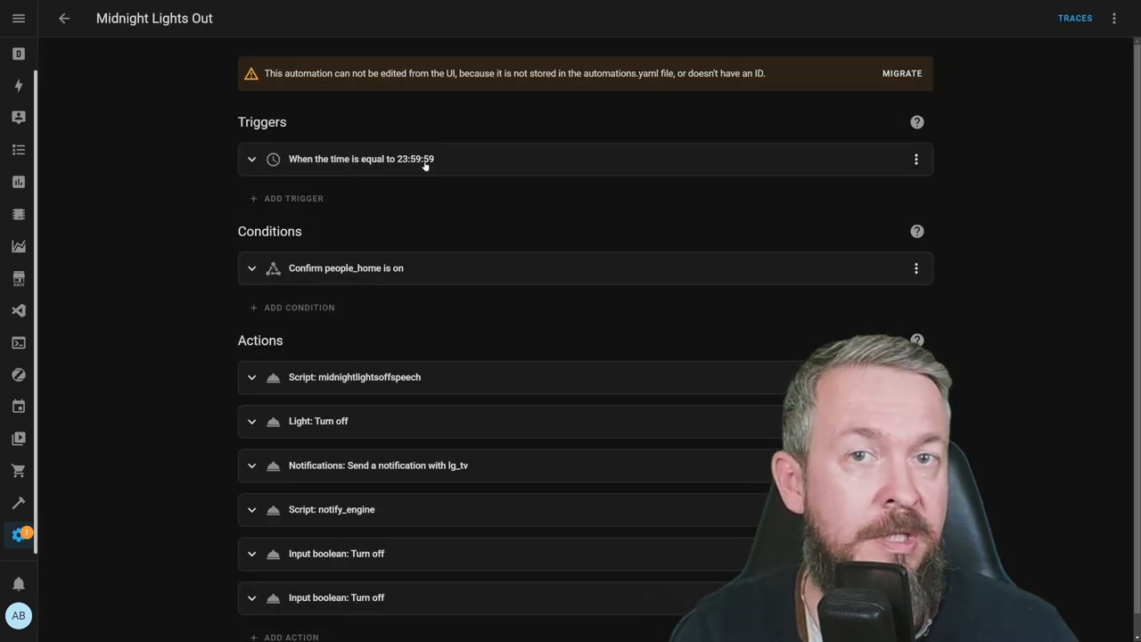
mouse_move(357, 101)
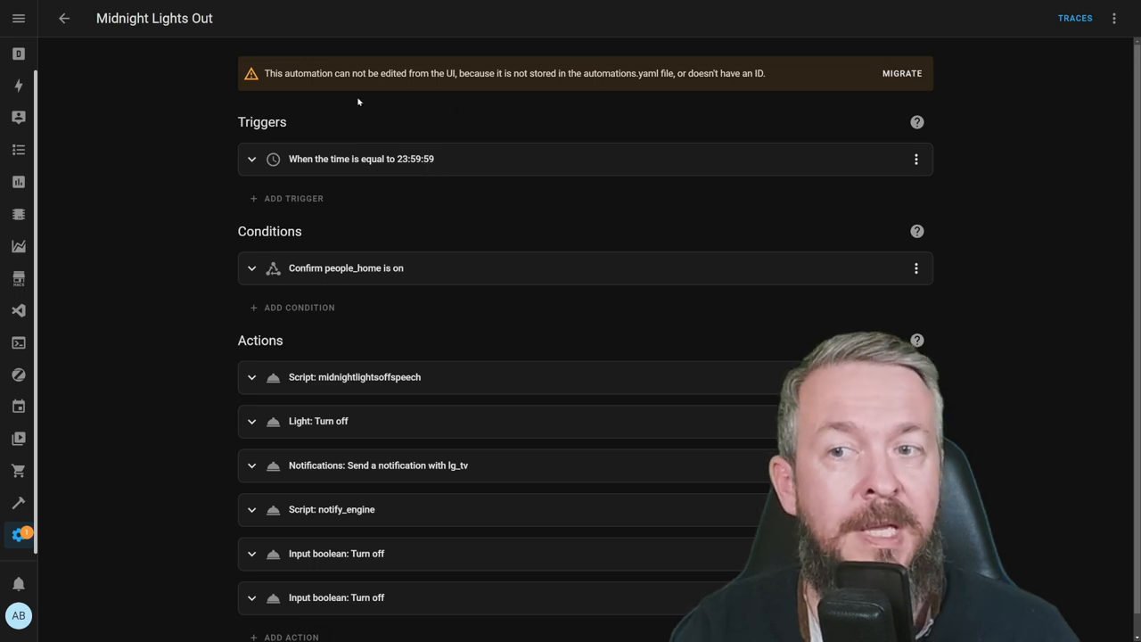
mouse_move(493, 263)
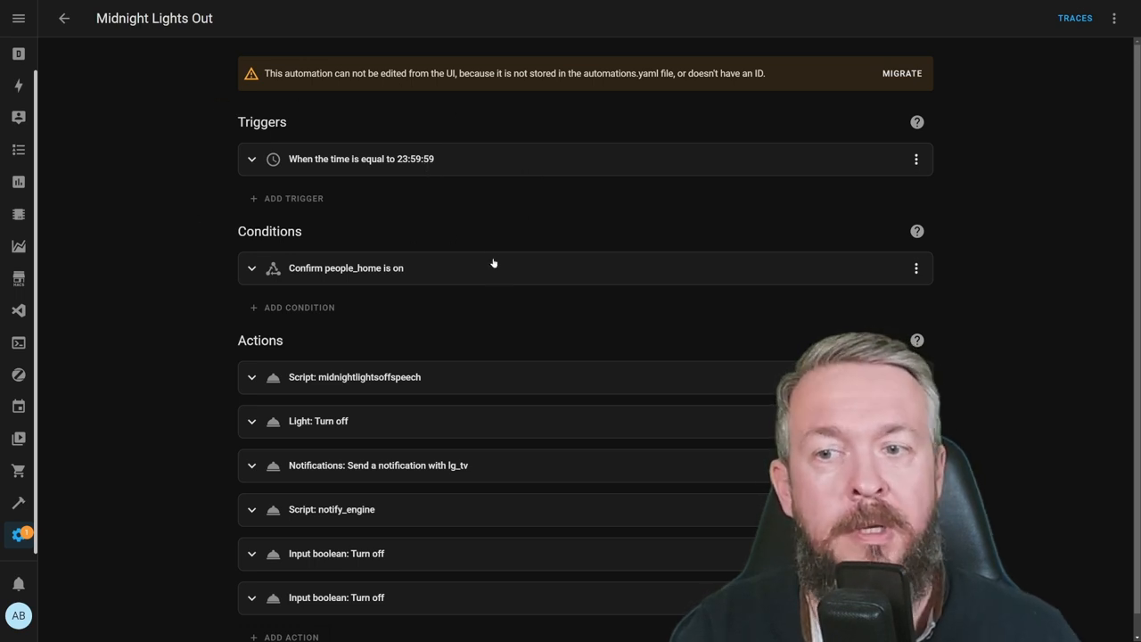
mouse_move(374, 316)
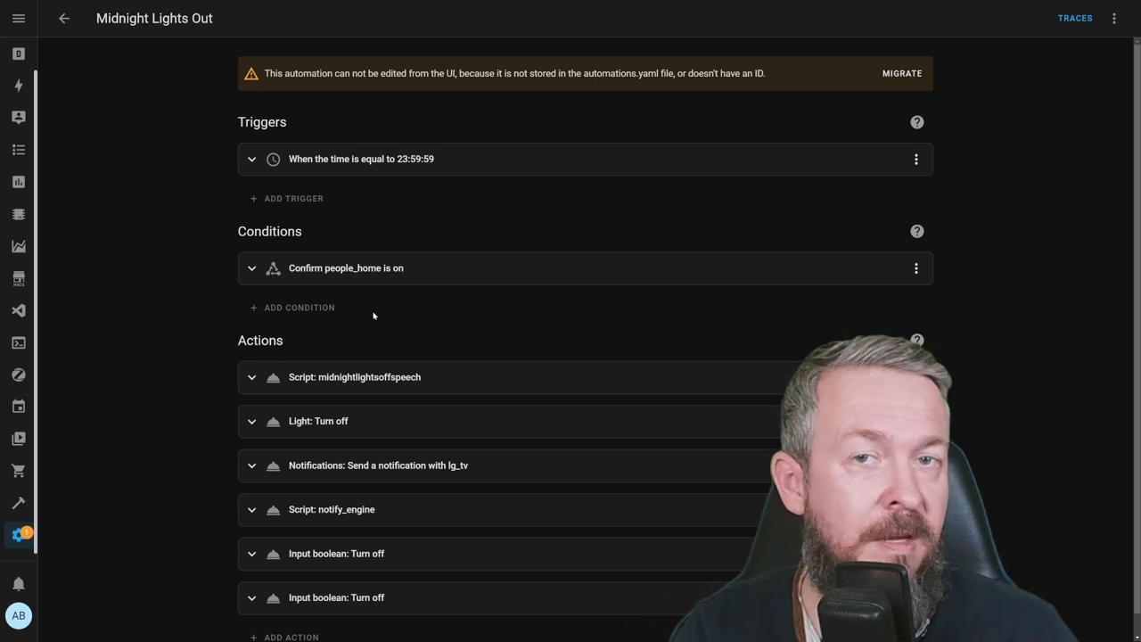
scroll("up", 3)
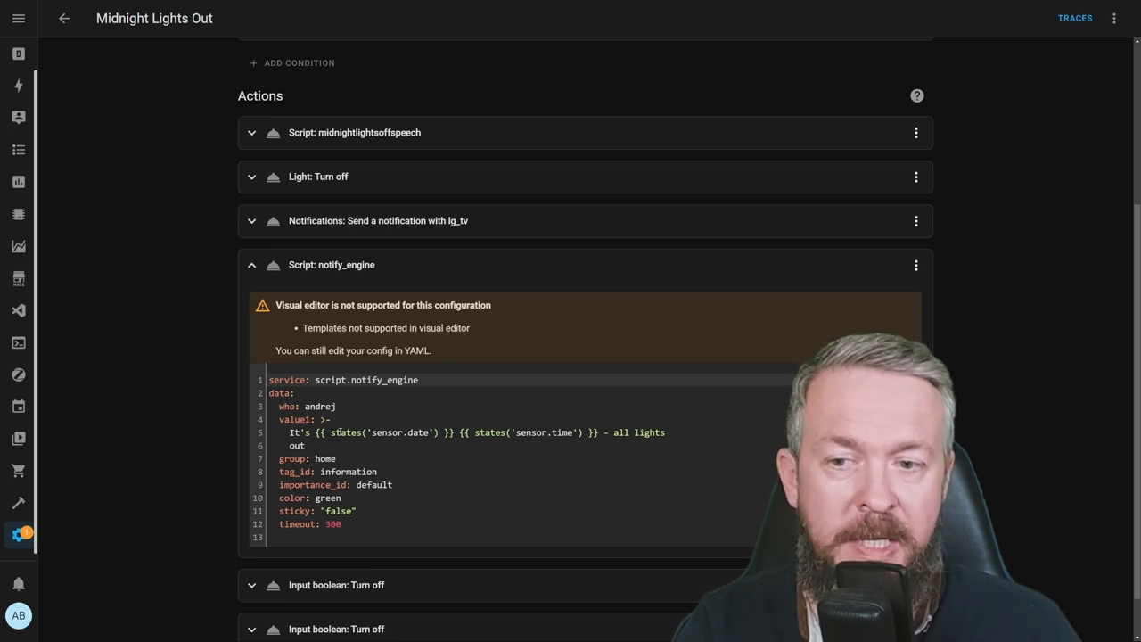
mouse_move(413, 449)
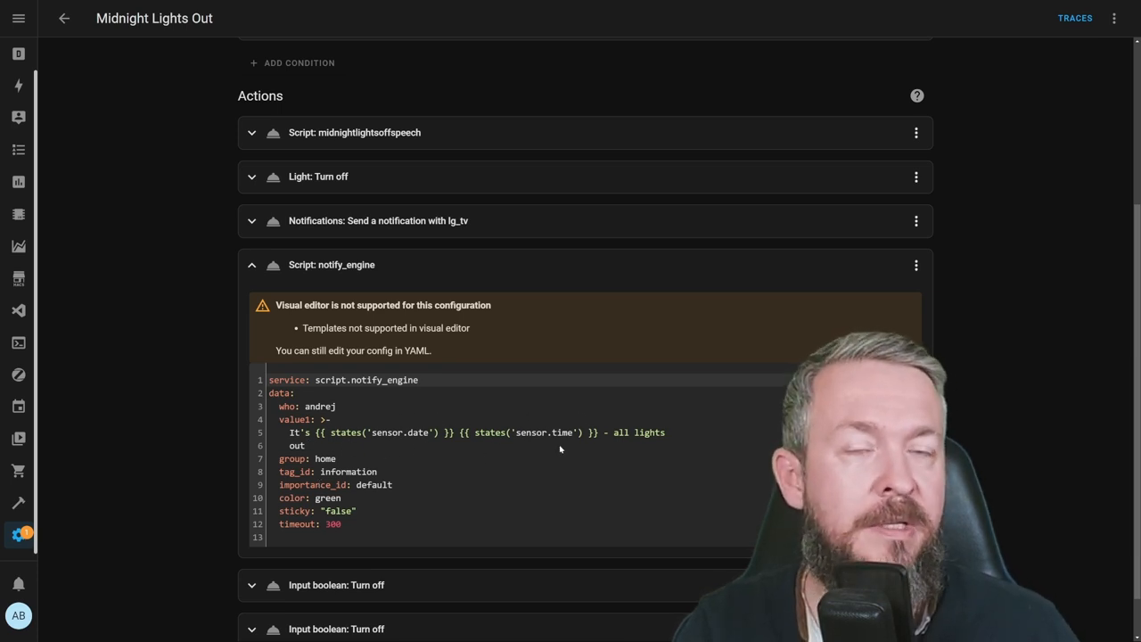
Collapse the notify_engine action and go back to the 'luka'-filtered automations list.
scroll("up", 3)
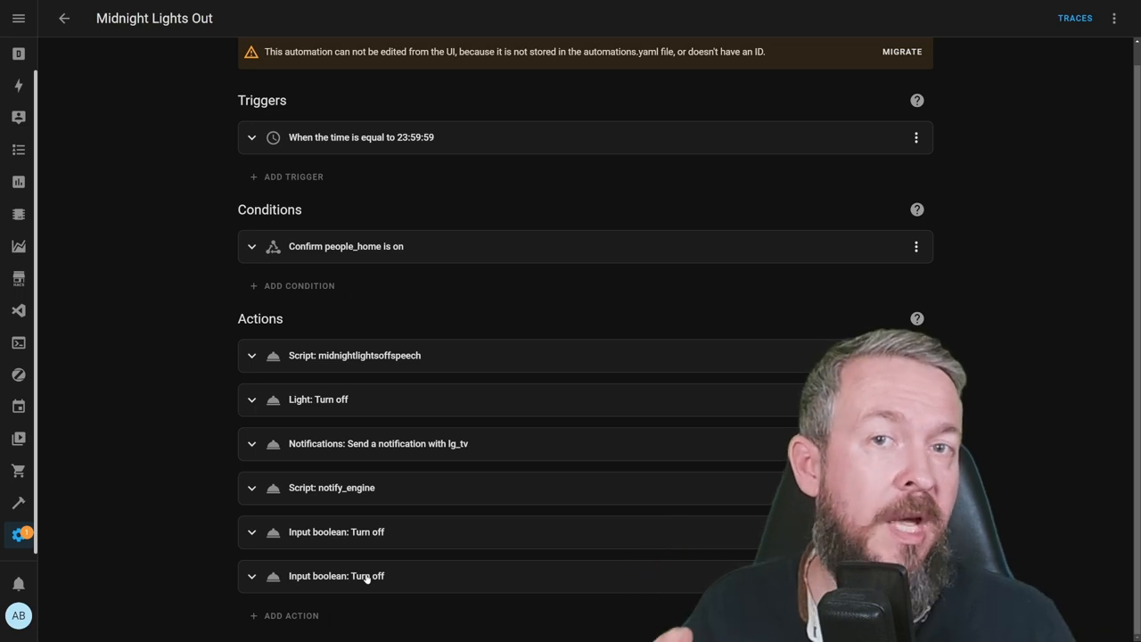
left_click(18, 18)
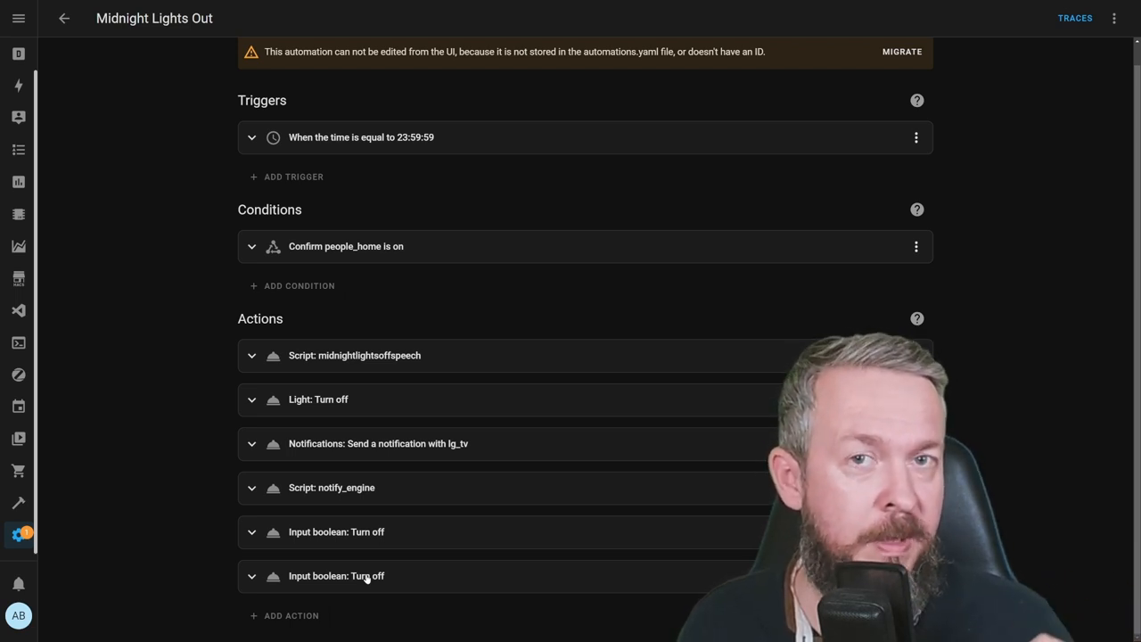
left_click(64, 18)
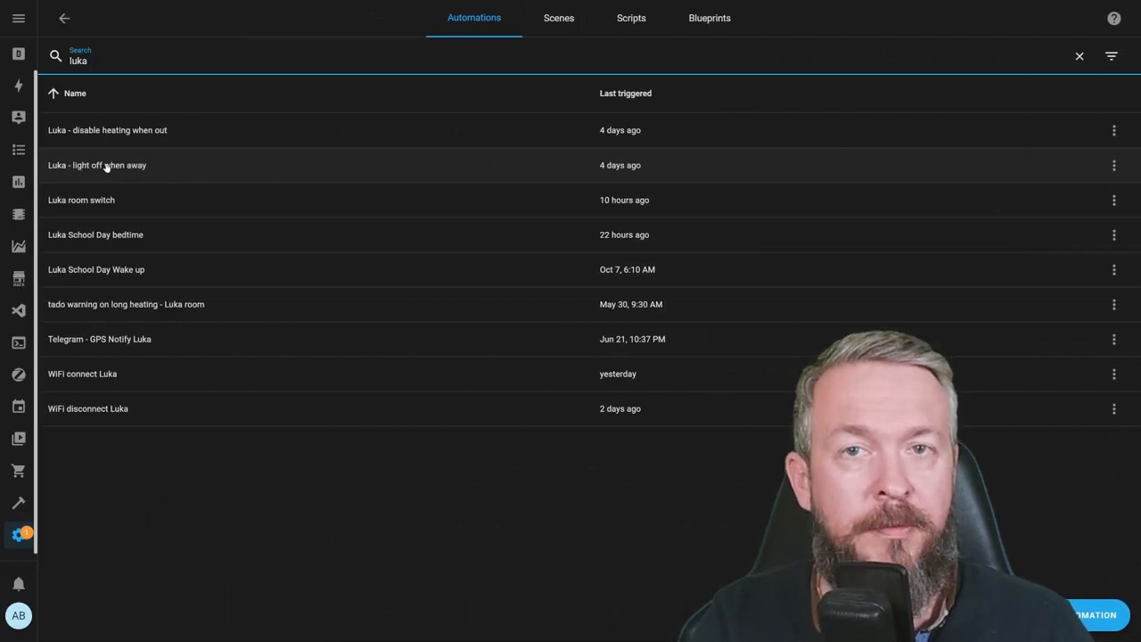
Open the Luka - light off when away automation, then return to the family Overview dashboard.
left_click(96, 164)
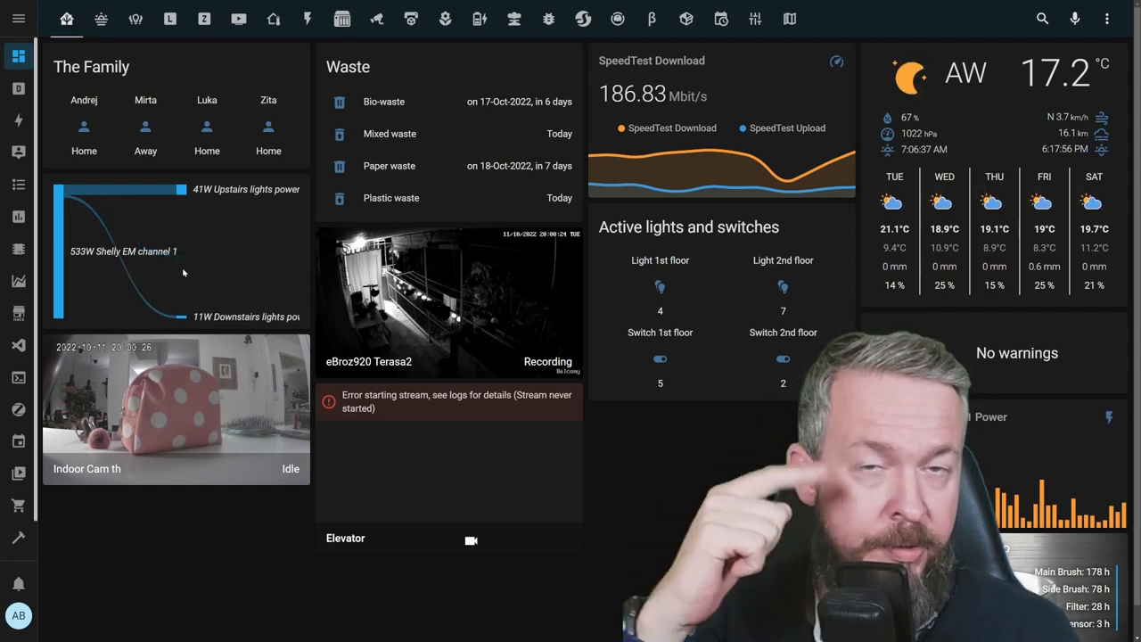
Switch to the dashboard view with freezer and fridge temperature gauges and door contact.
left_click(18, 18)
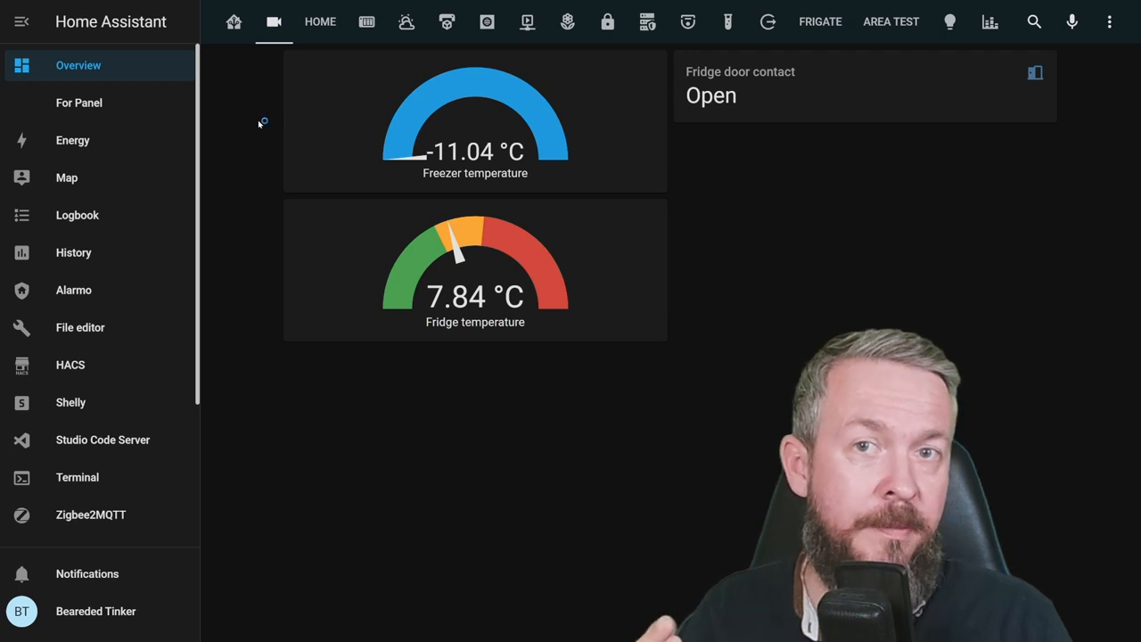
mouse_move(262, 121)
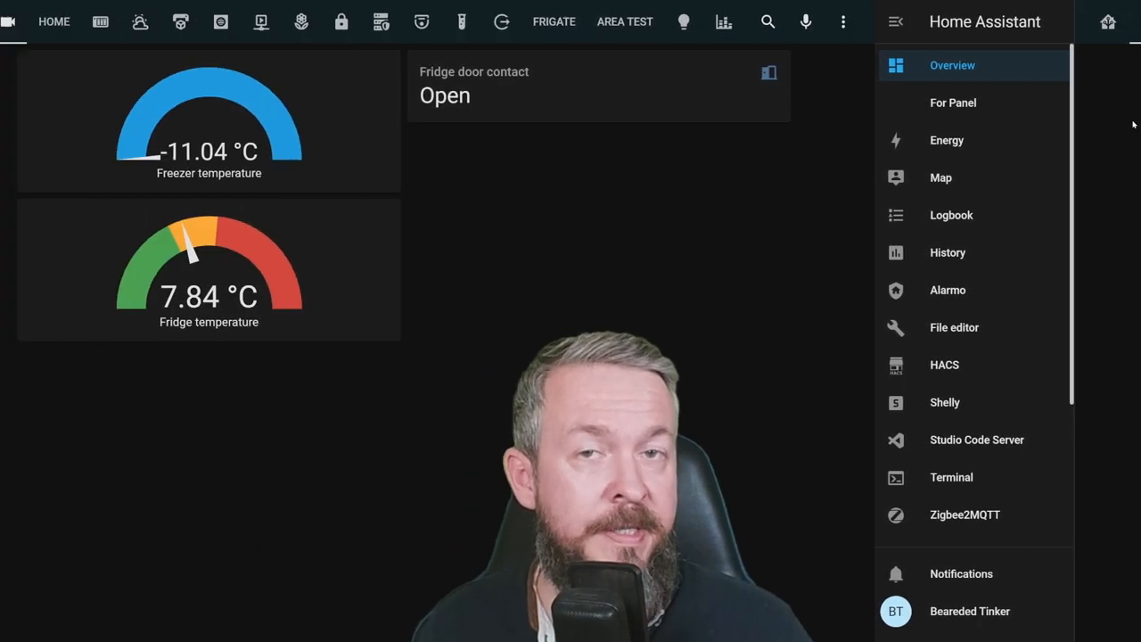
left_click(896, 21)
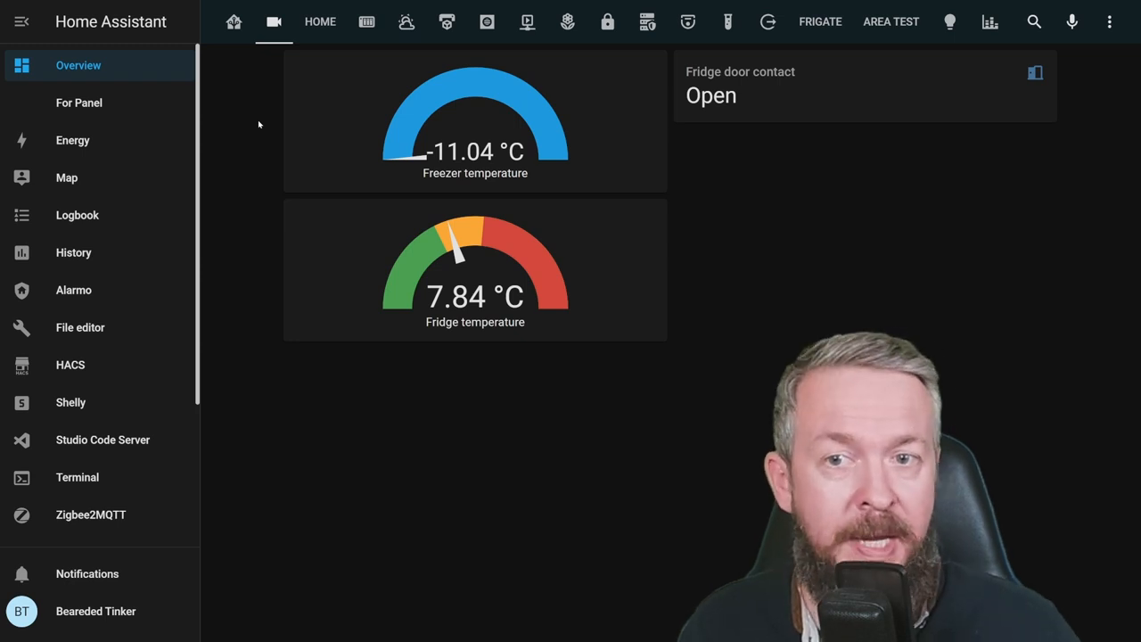
mouse_move(359, 257)
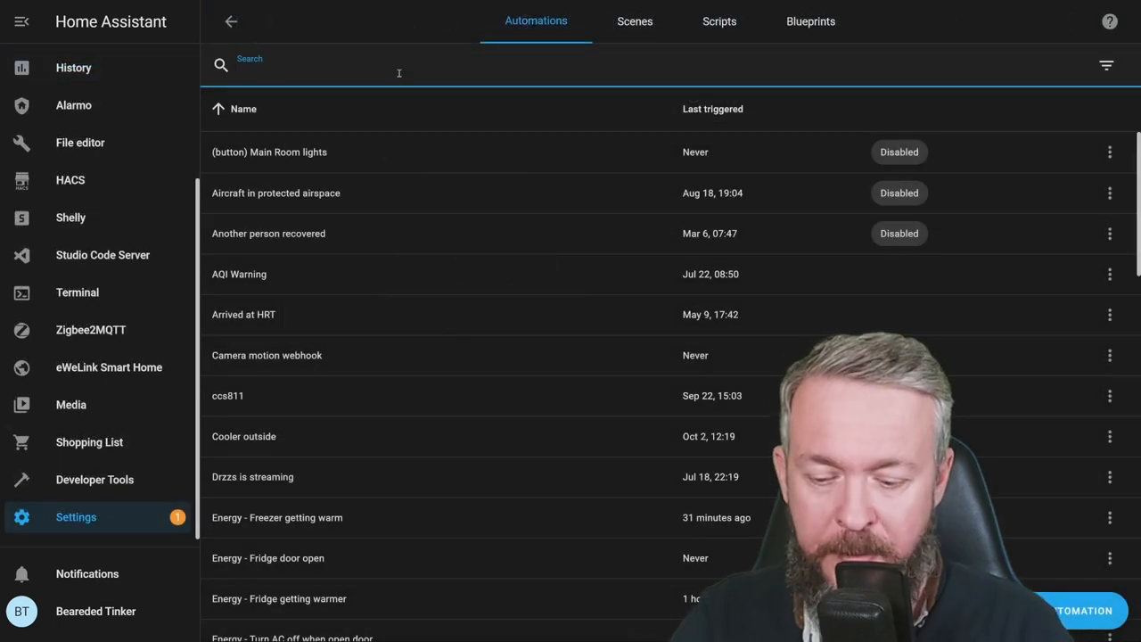
Search automations for 'ene' and open Energy - Freezer getting warm (above -14 for two minutes).
type("ene")
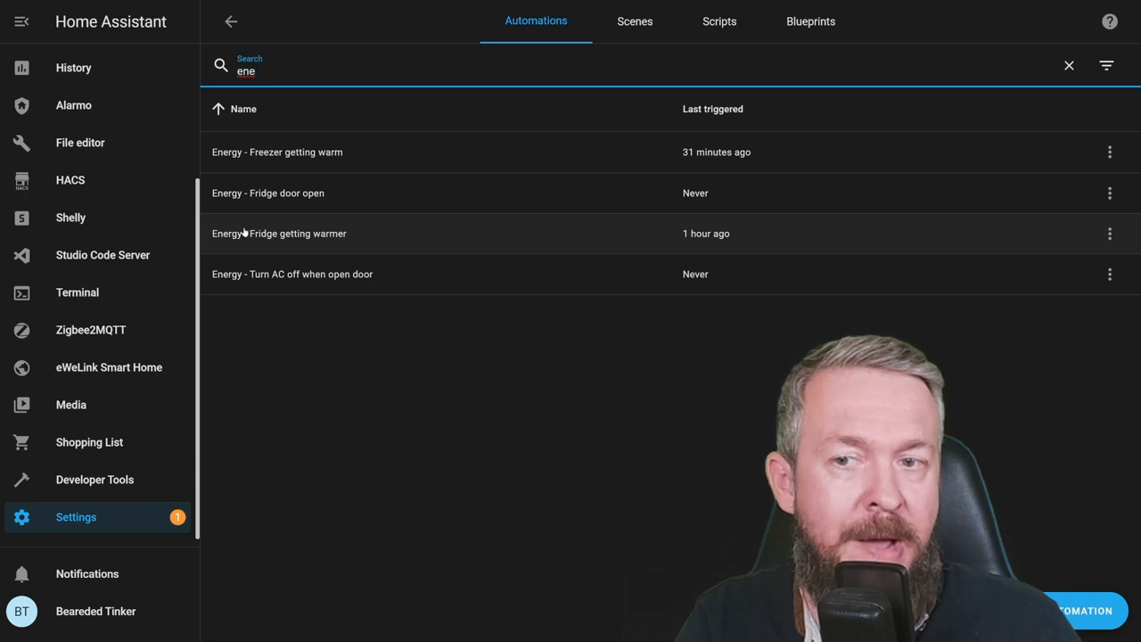
left_click(277, 152)
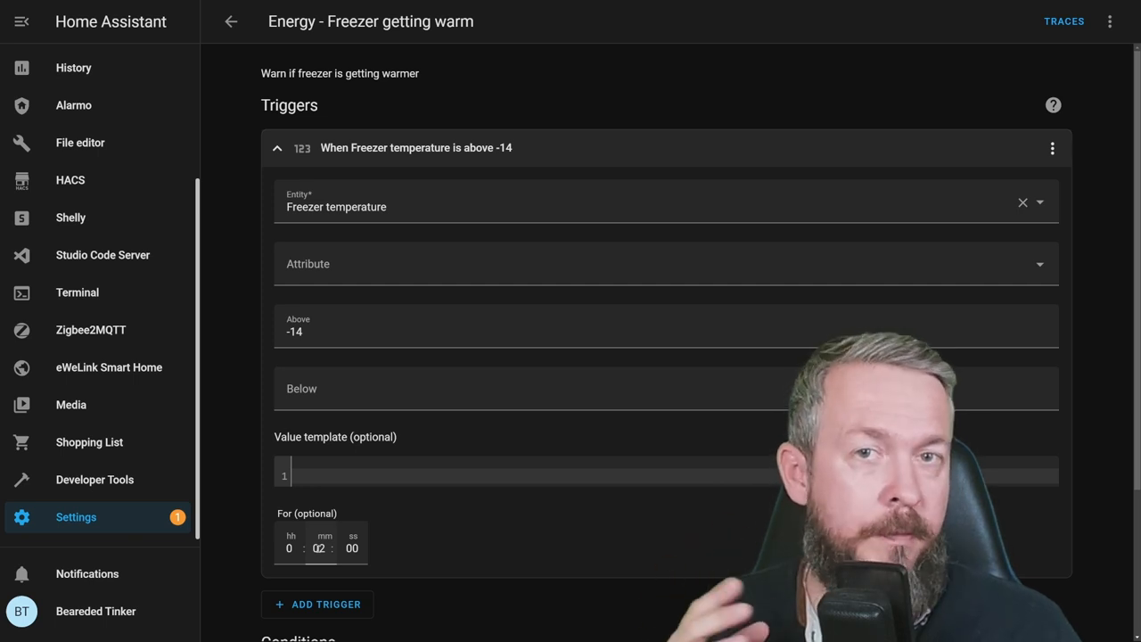
Open Energy - Fridge getting warmer, triggered when fridge temperature stays below 7 for two minutes.
left_click(278, 147)
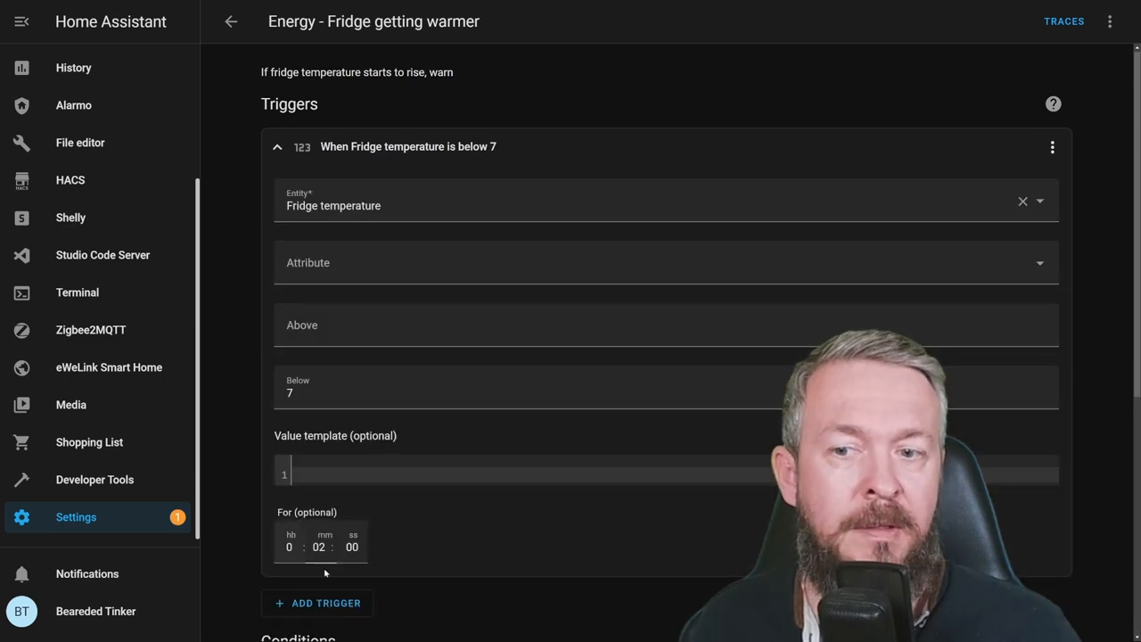
Return to the automations list filtered to the four Energy automations.
left_click(231, 21)
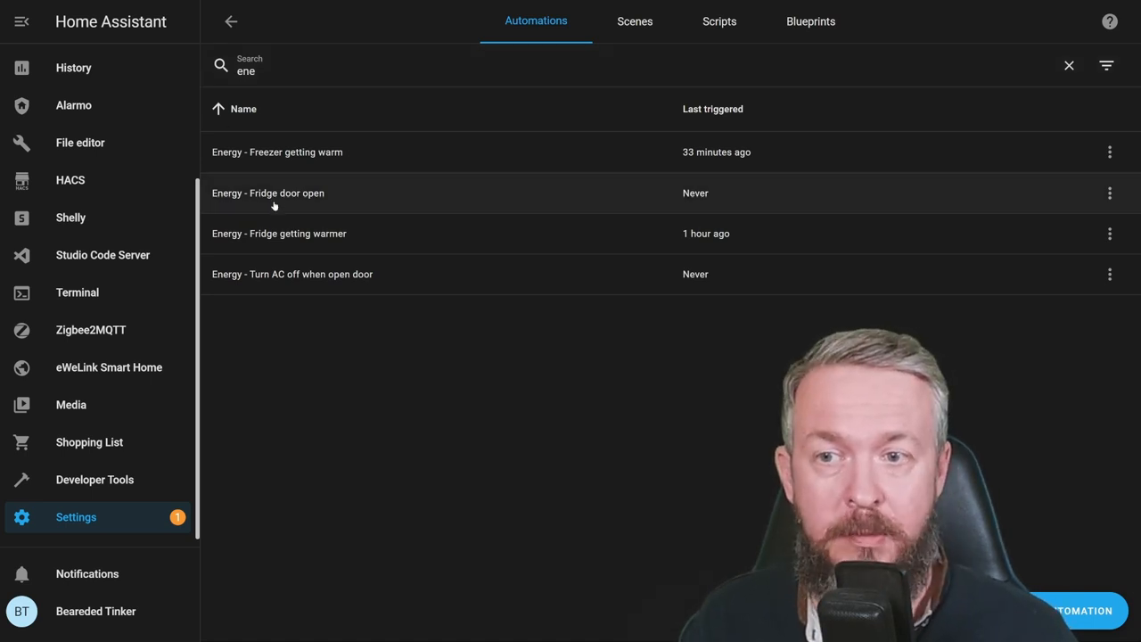
Review Energy - Fridge door open's actions, then view configuration.yaml's alert section in Studio Code Server.
left_click(268, 193)
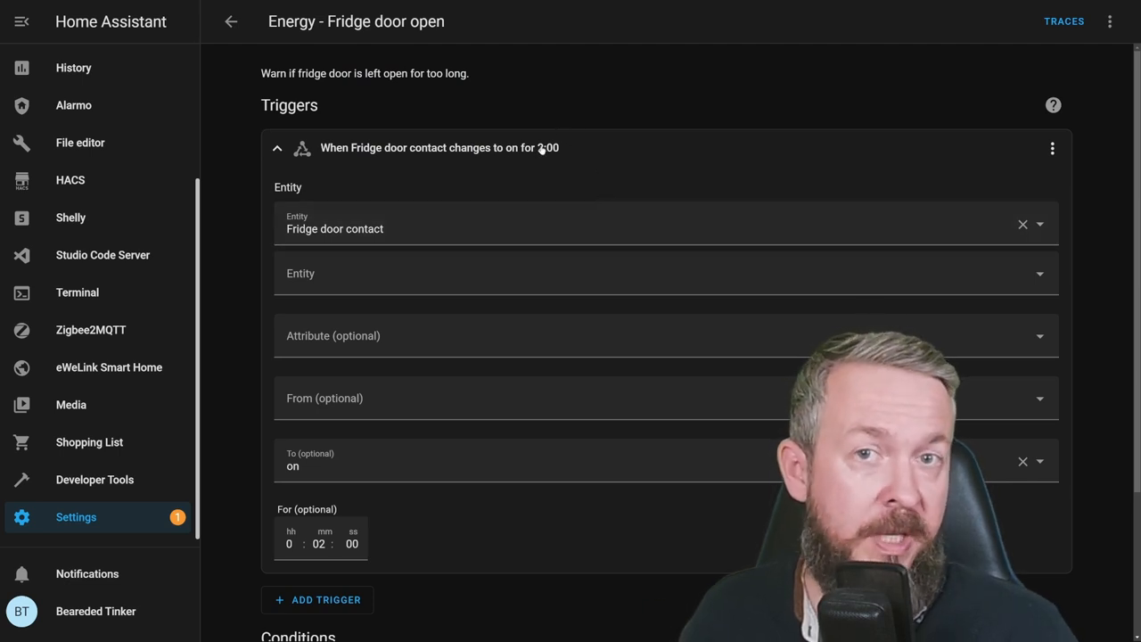
scroll("down", 3)
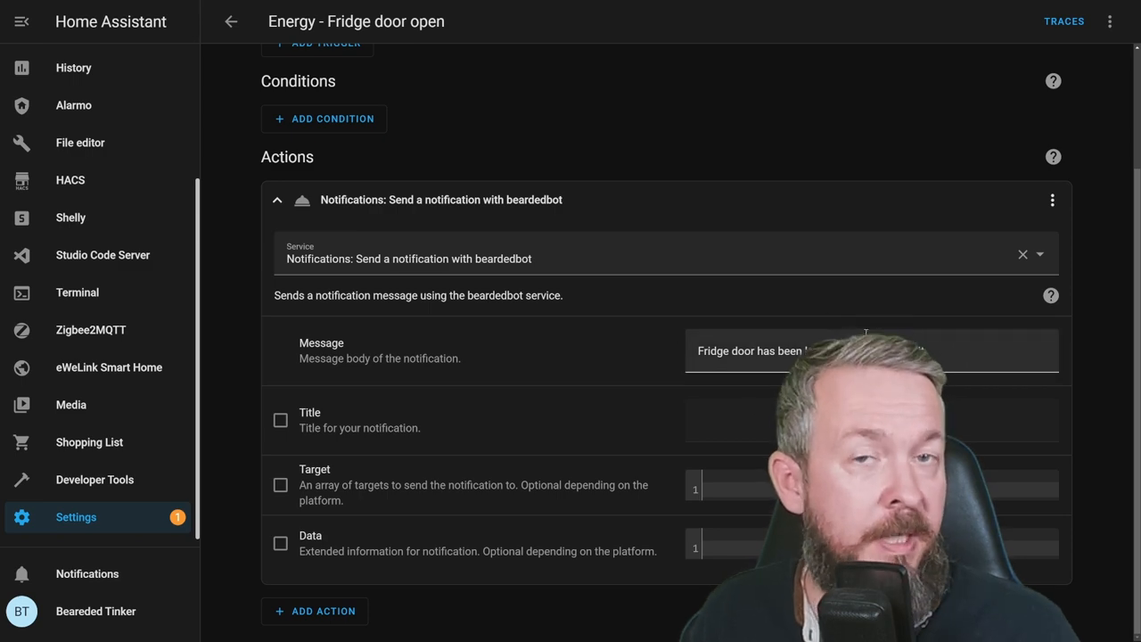
type("left")
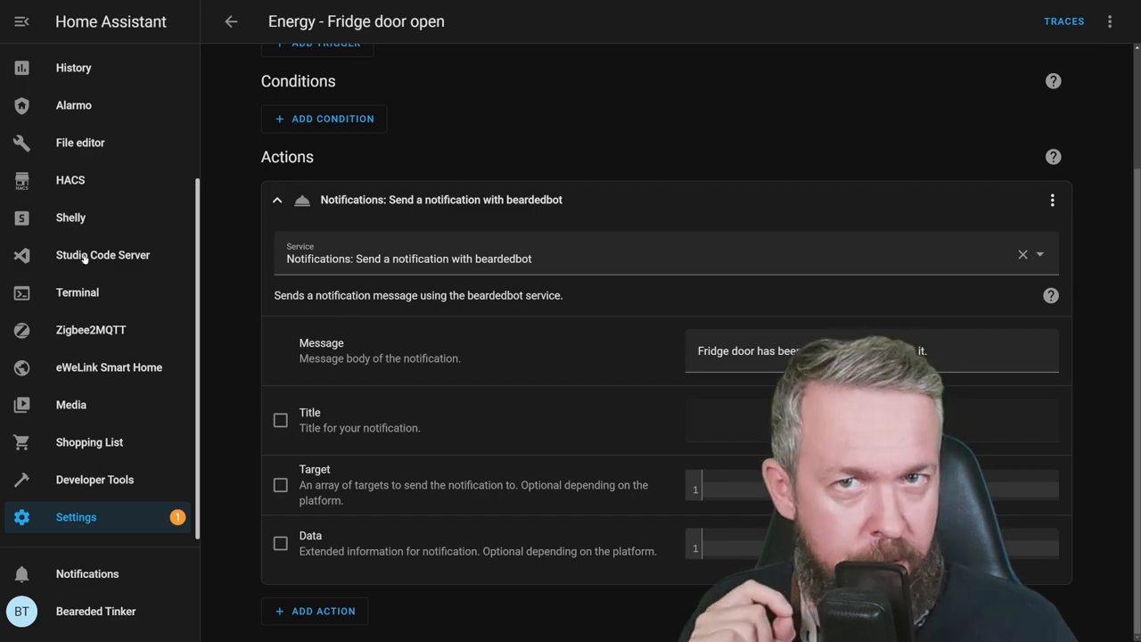
left_click(102, 254)
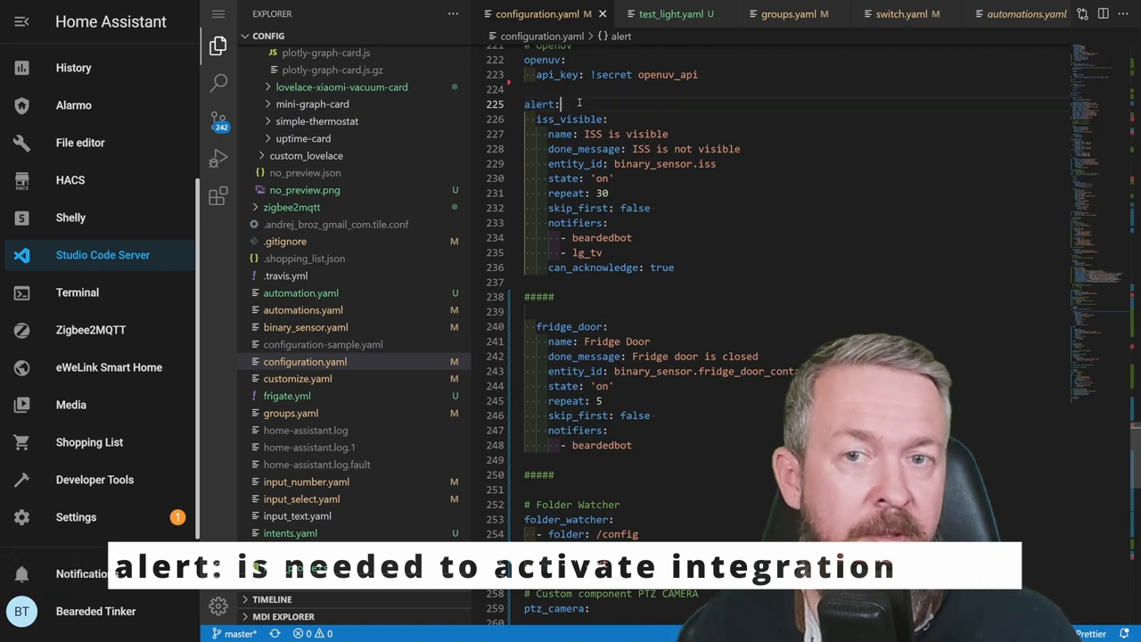
Inspect the fridge_door alert: fridge door contact sensor, state on, repeat 5, notifying beardedbot.
scroll("down", 3)
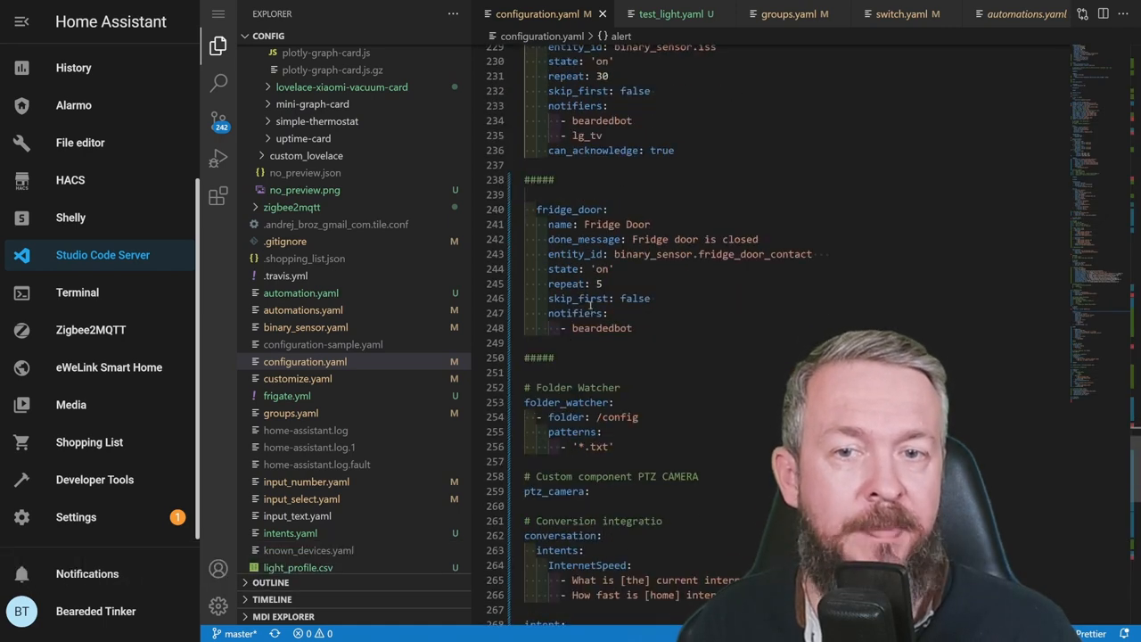
scroll("down", 3)
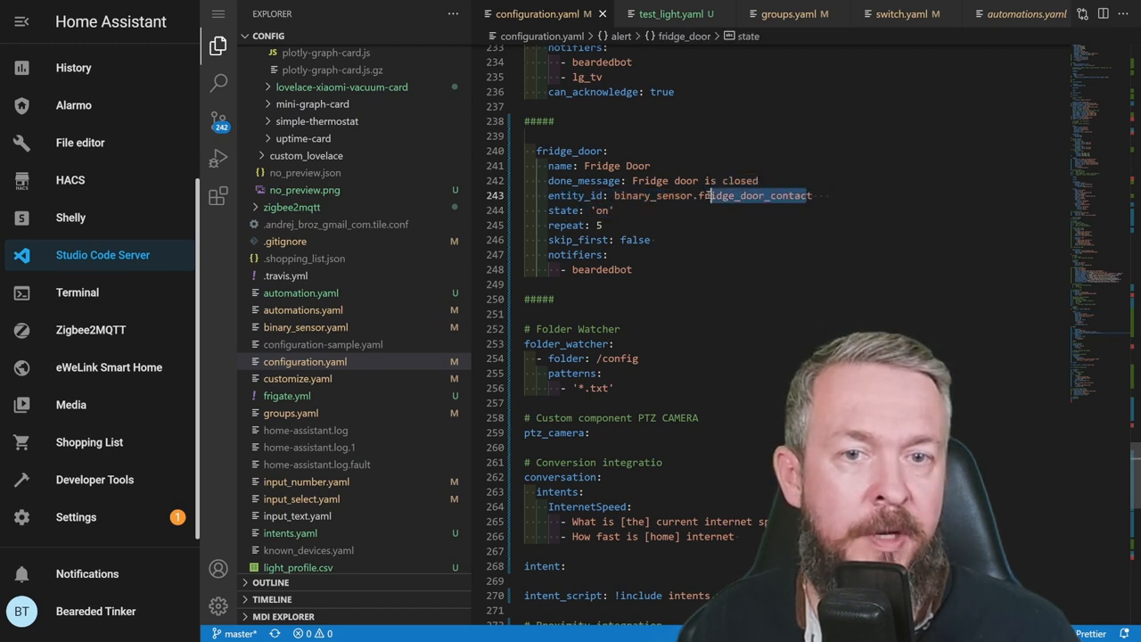
left_click(703, 195)
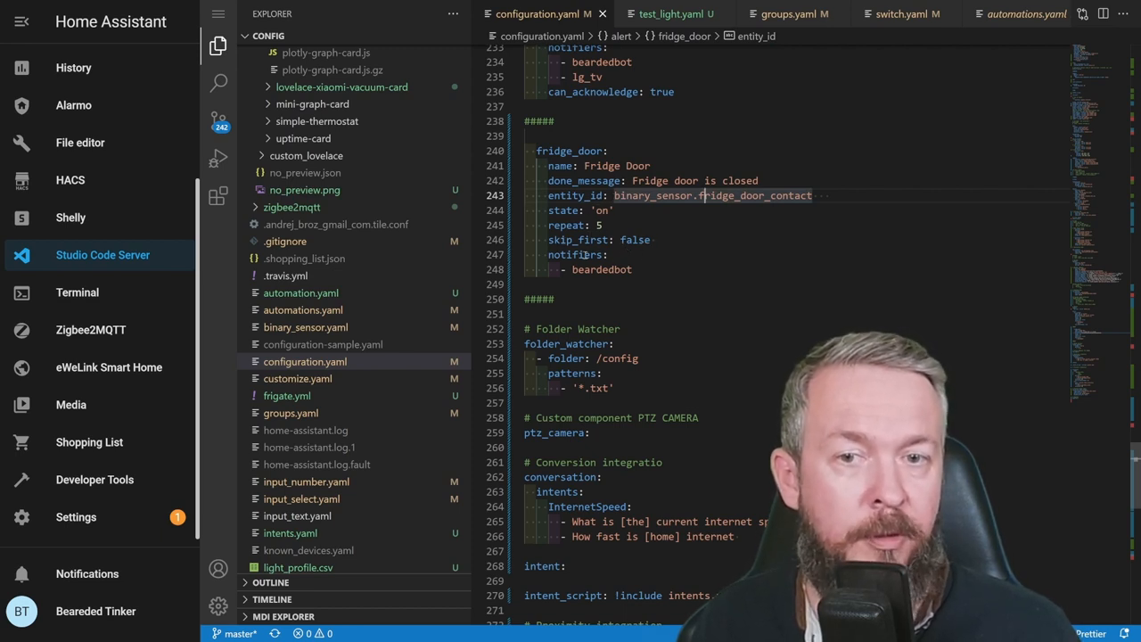
left_click(633, 269)
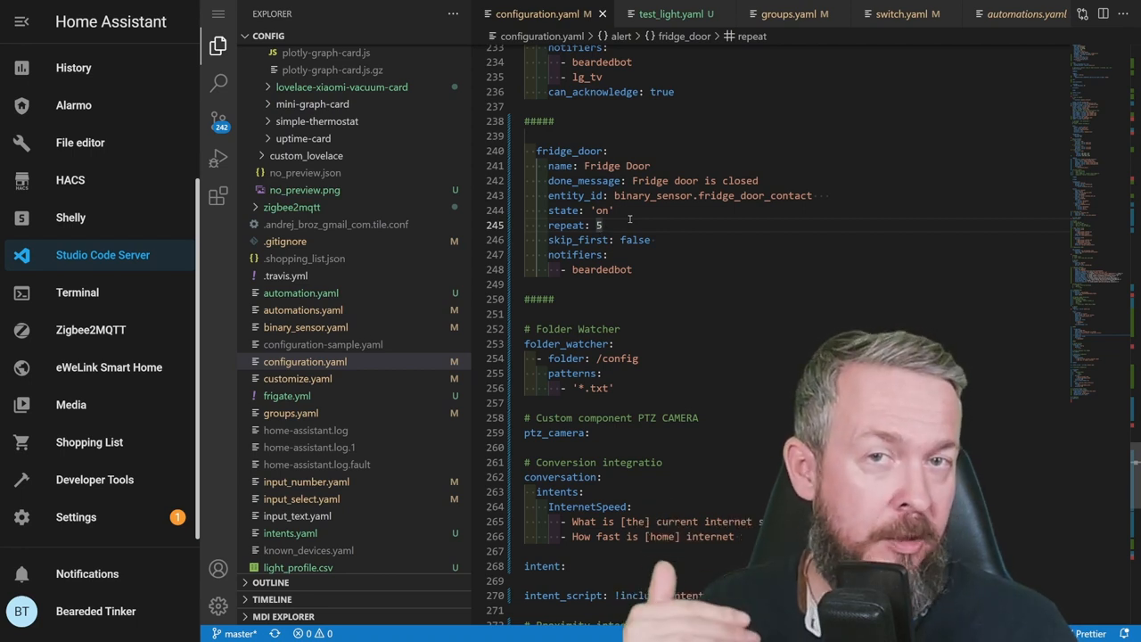
mouse_move(633, 214)
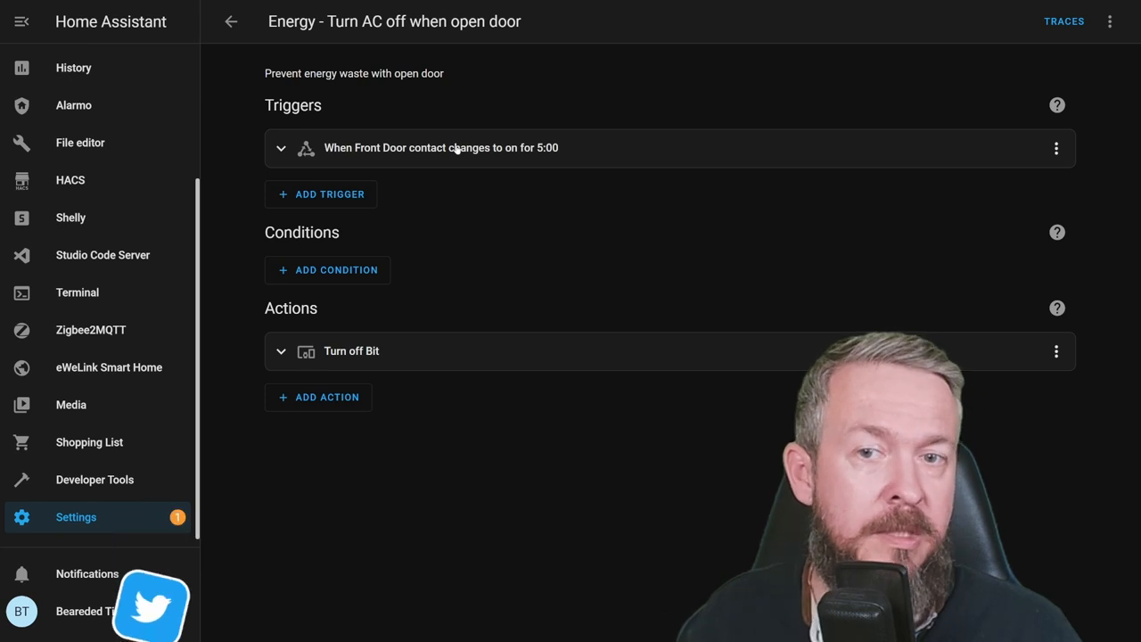
Expand the Front Door contact trigger and review the five-minute open condition and Bit turn-off action.
left_click(281, 147)
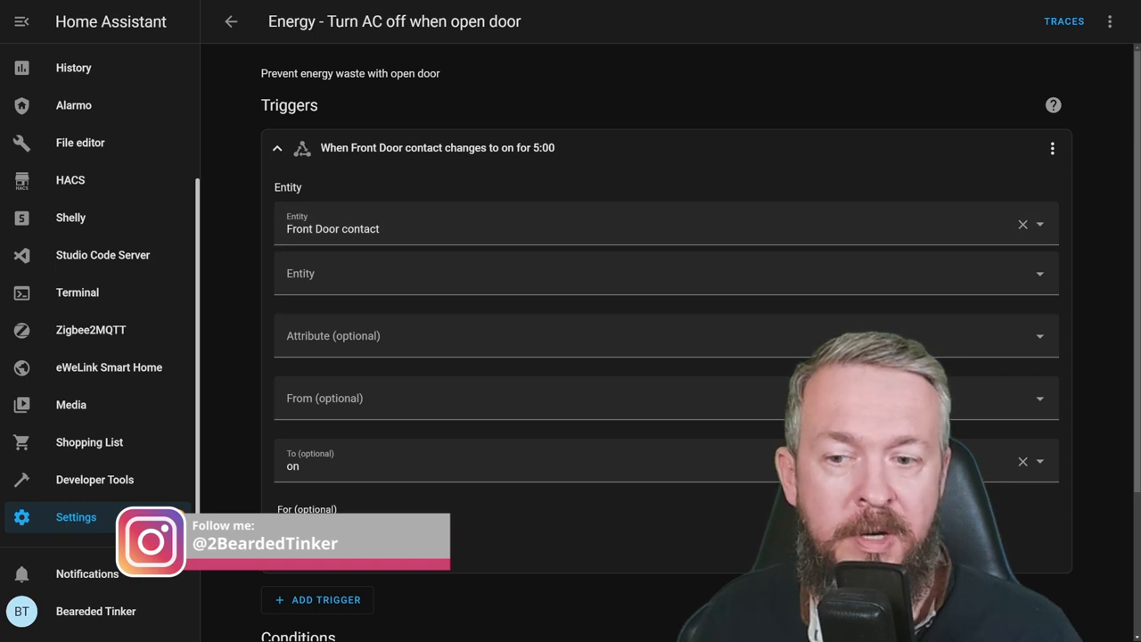
scroll("down", 3)
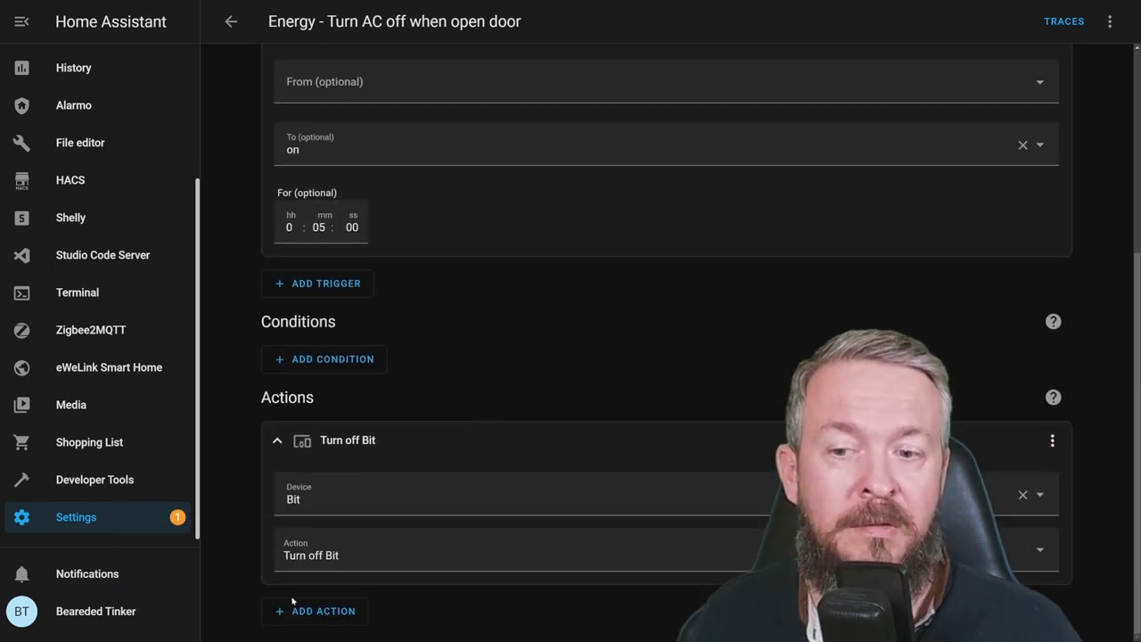
mouse_move(299, 541)
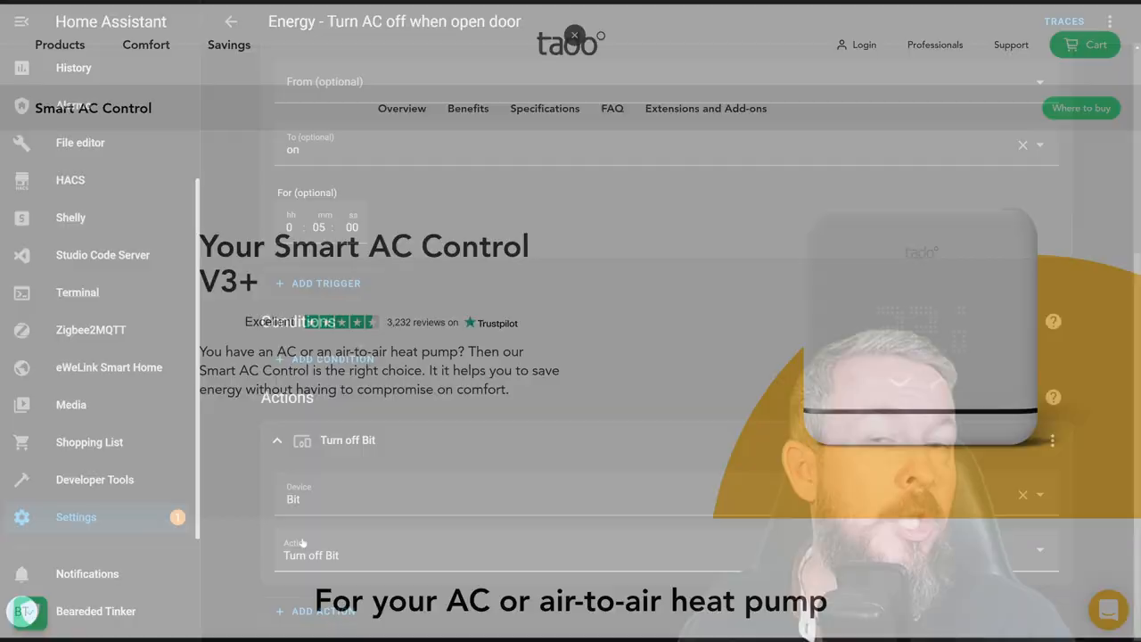
left_click(574, 35)
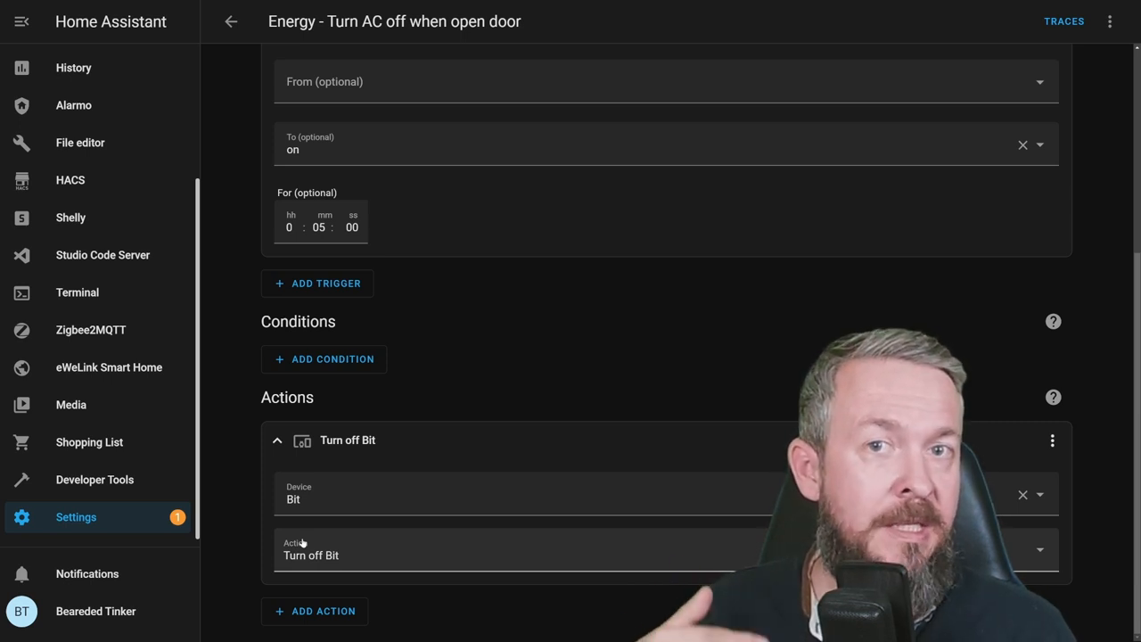
scroll("up", 3)
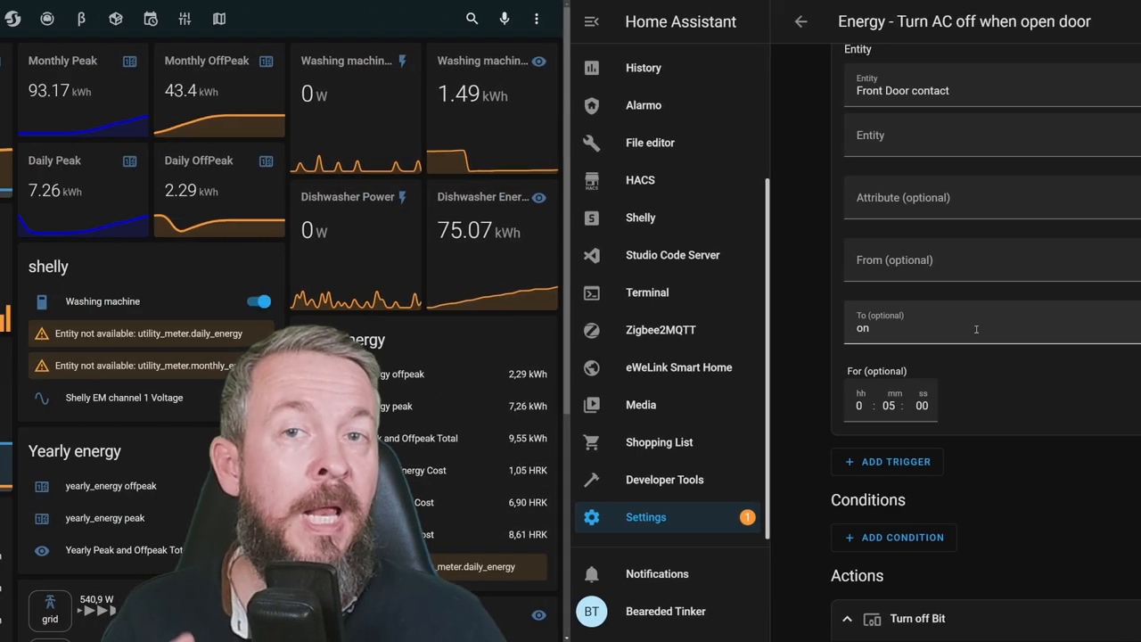
View the Energy dashboard's offpeak, usage and Shelly power cards, then go back to automations.
left_click(801, 21)
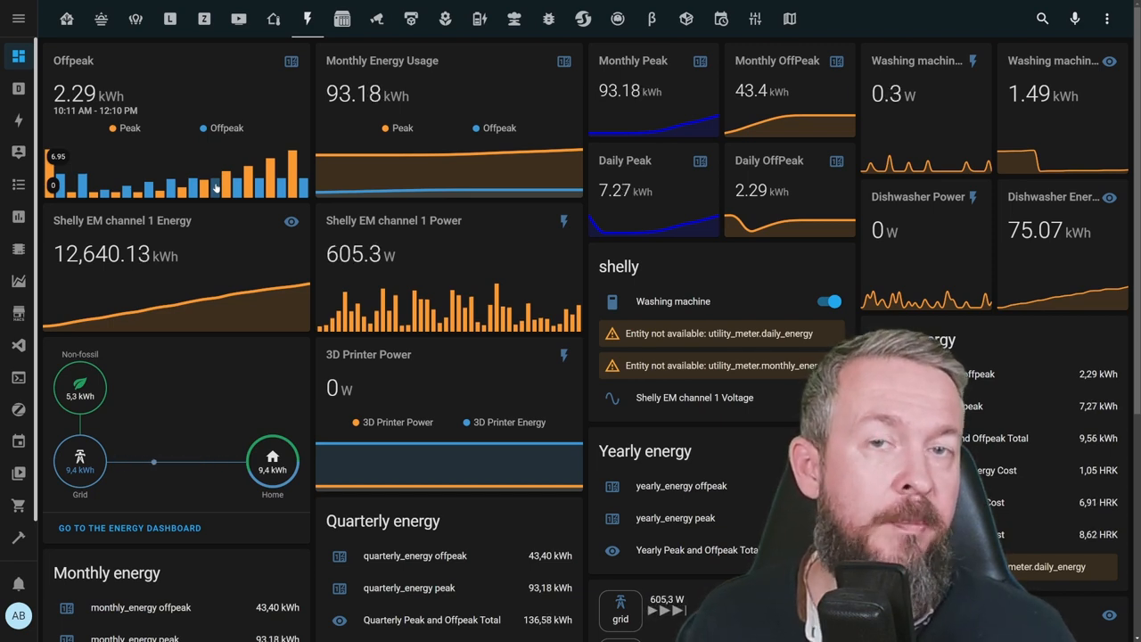
left_click(18, 18)
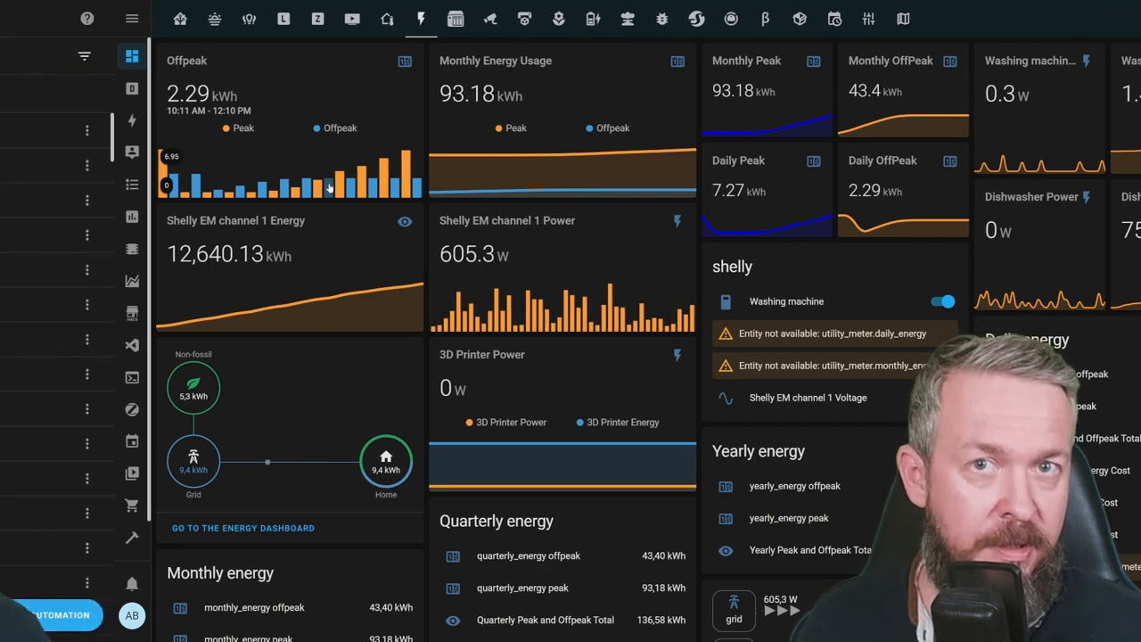
Start a new automation with a state trigger: daily_energy at 'peak' for 1:00:00.
left_click(54, 615)
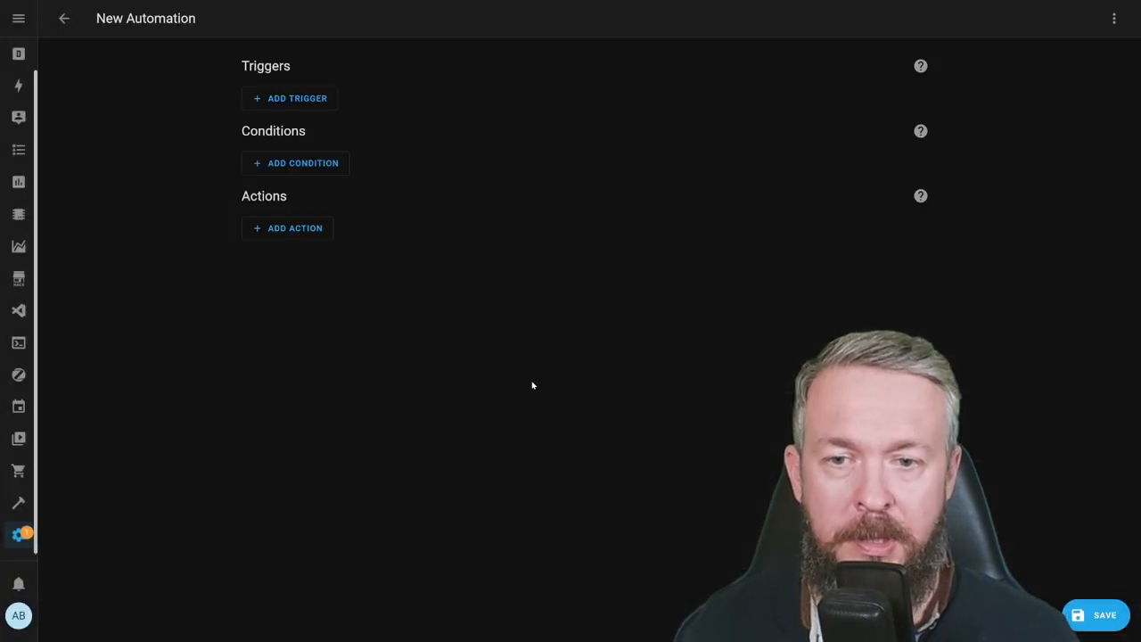
left_click(289, 98)
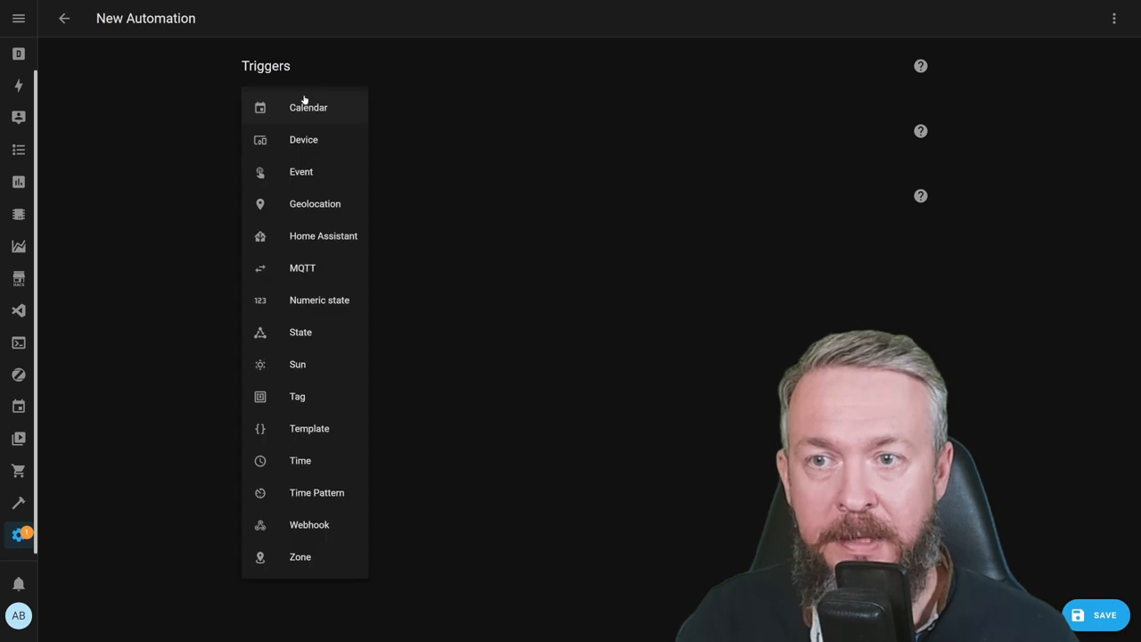
left_click(300, 331)
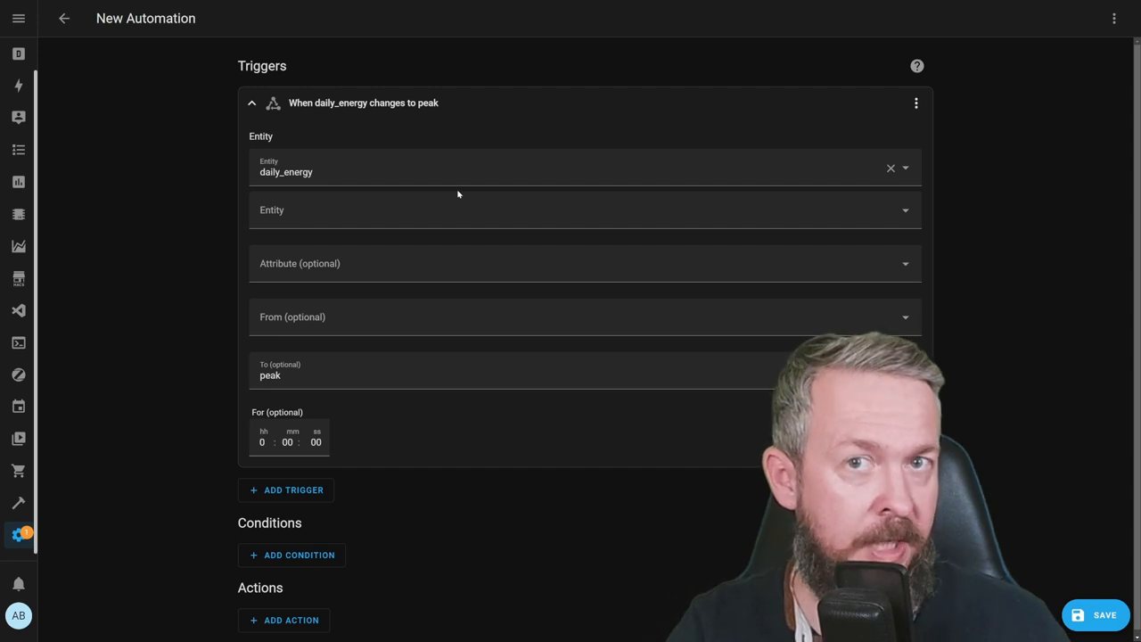
mouse_move(463, 107)
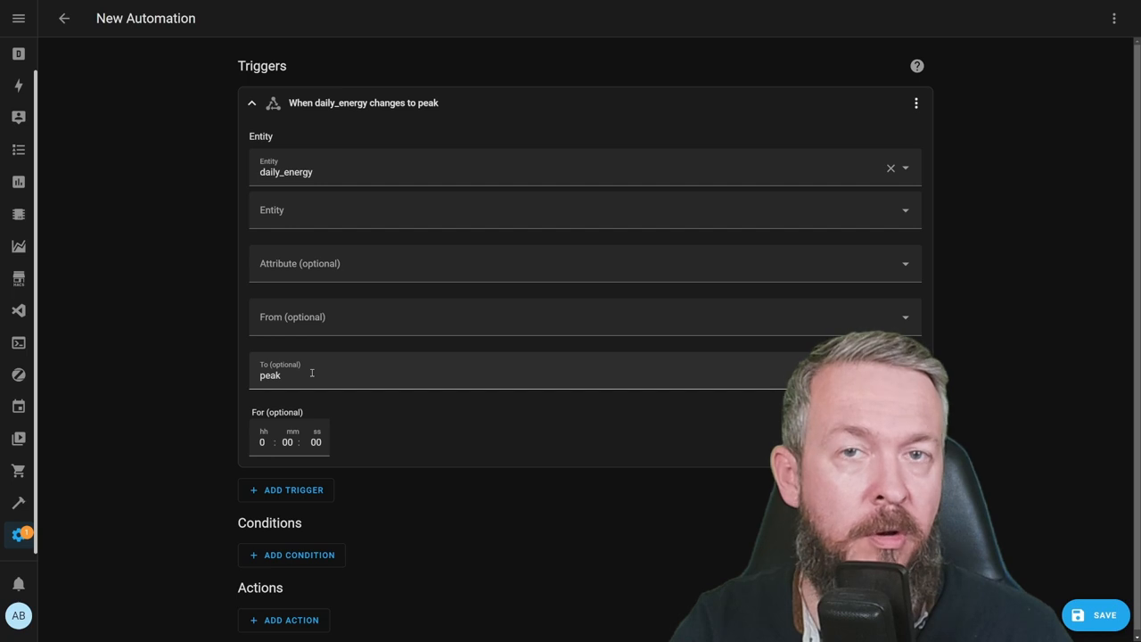
left_click(316, 441)
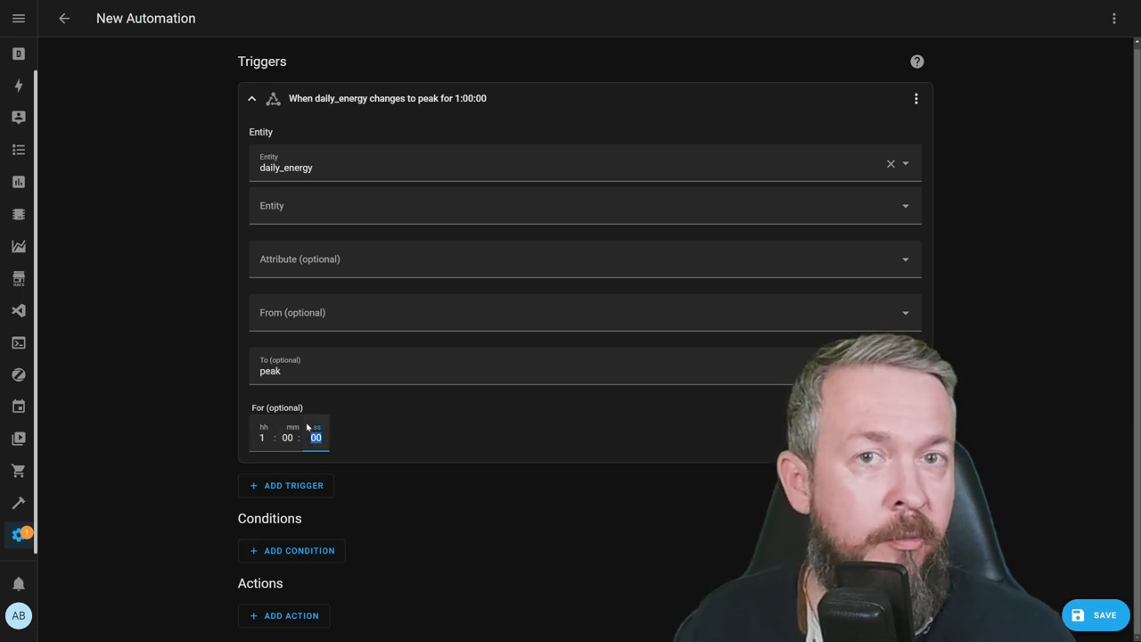
scroll("down", 3)
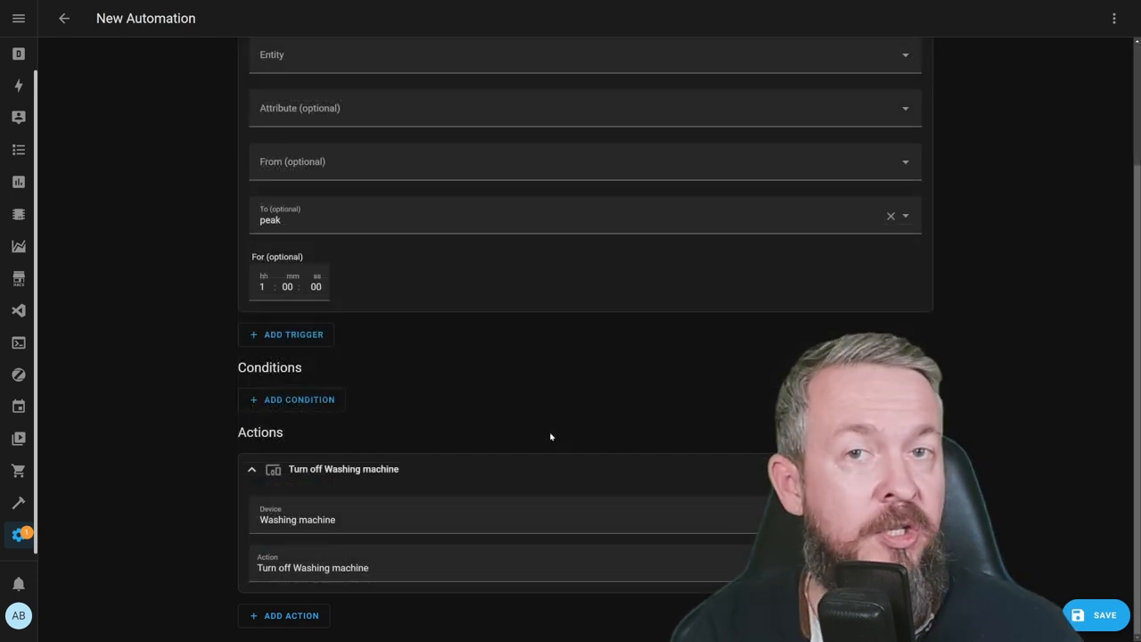
scroll("up", 3)
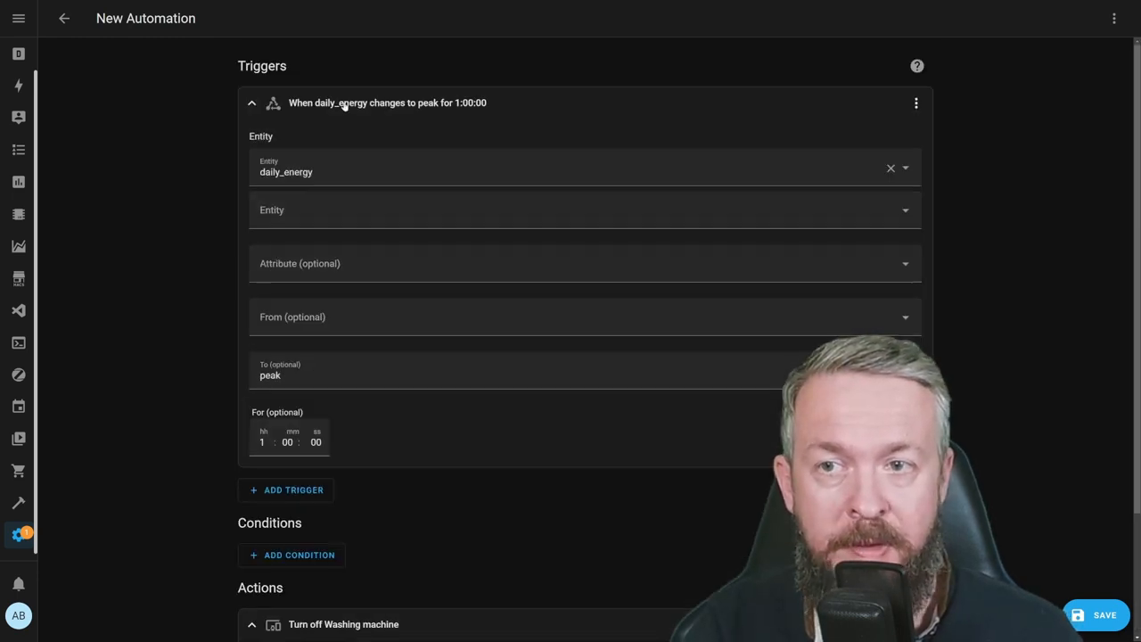
left_click(251, 102)
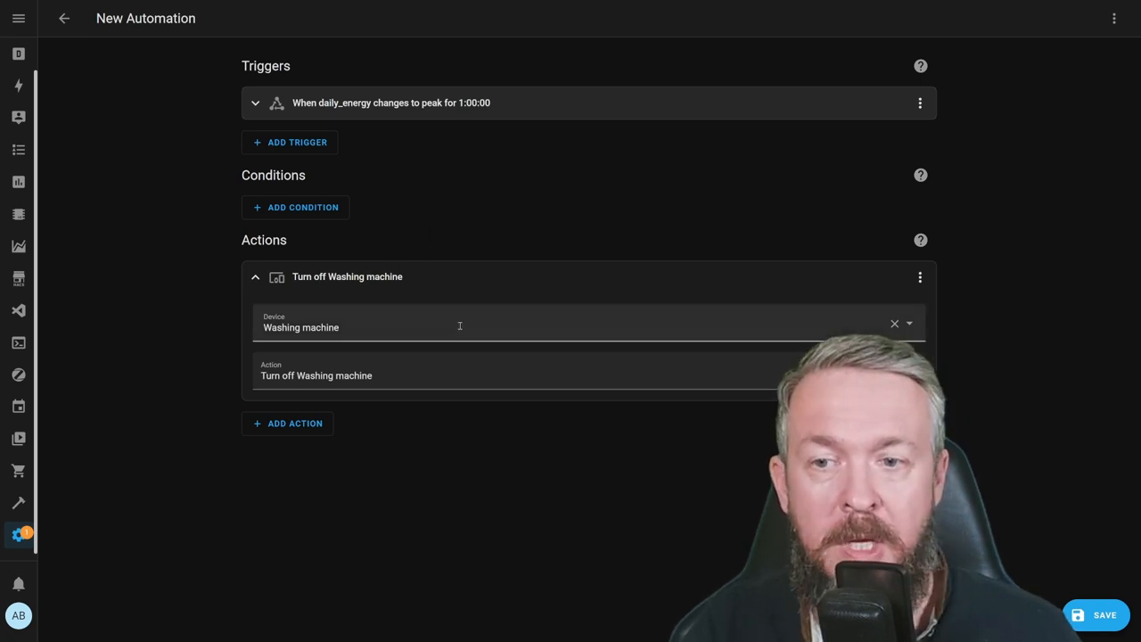
mouse_move(478, 449)
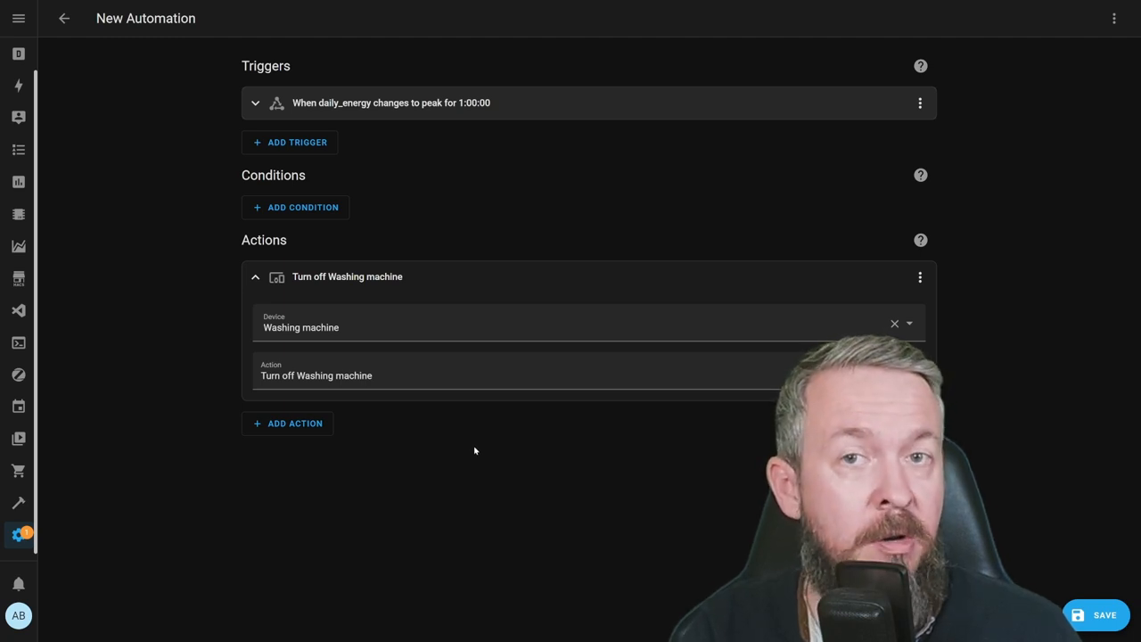
mouse_move(464, 456)
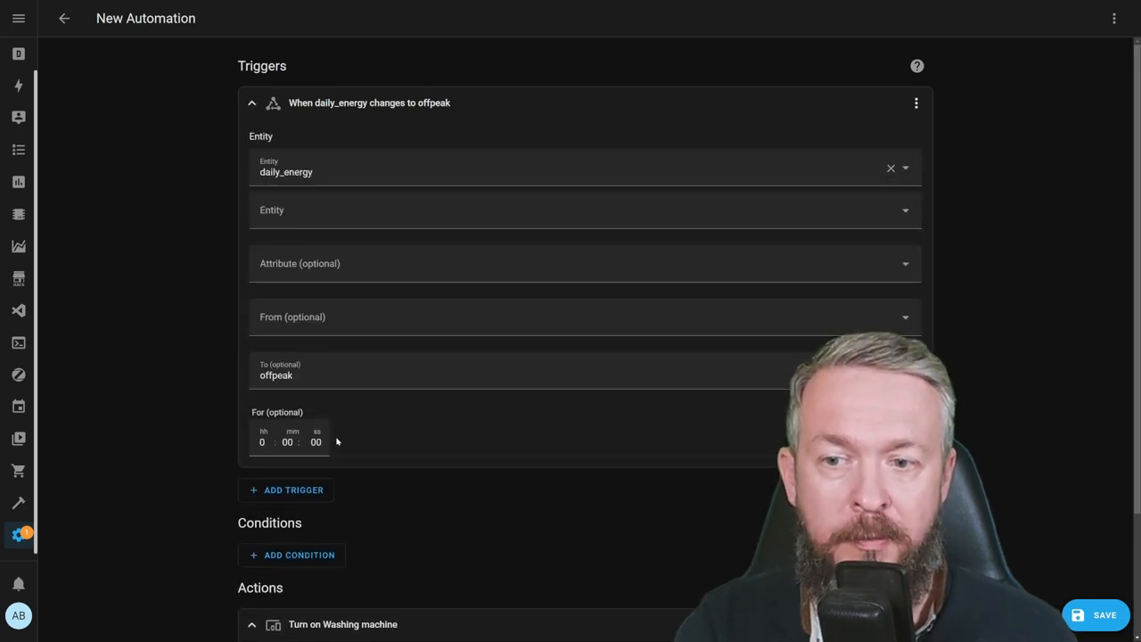
mouse_move(376, 455)
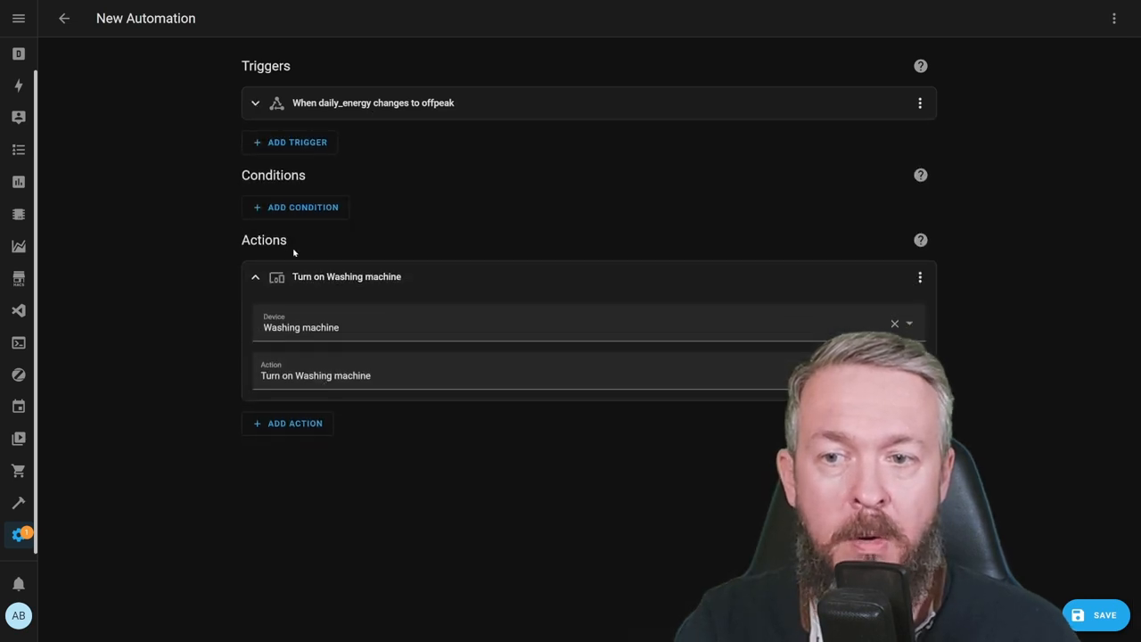
mouse_move(422, 282)
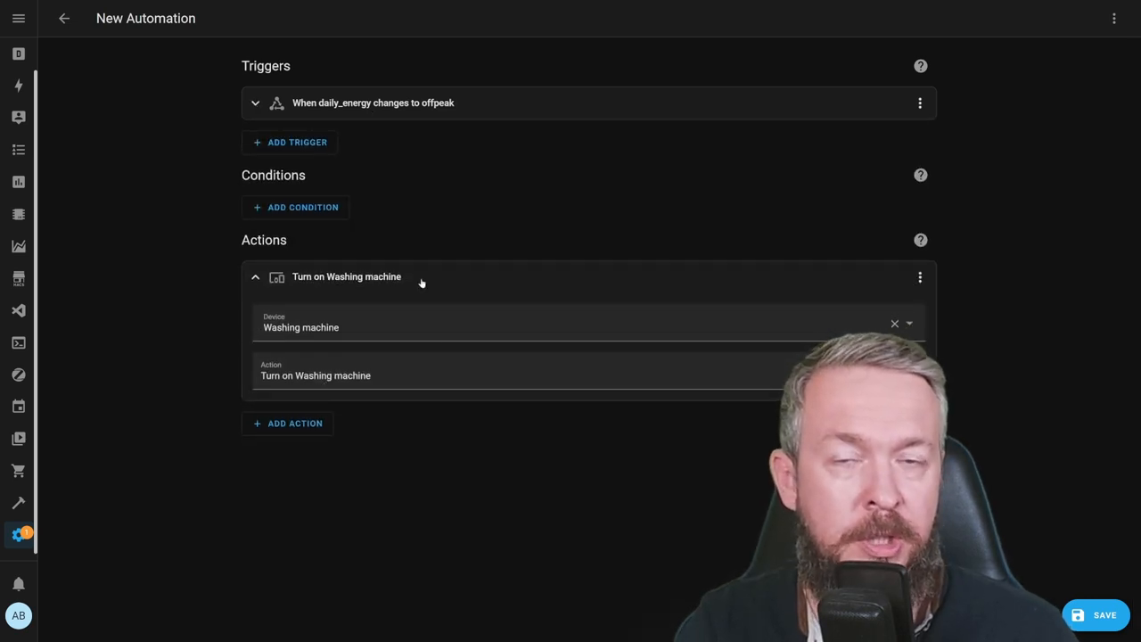